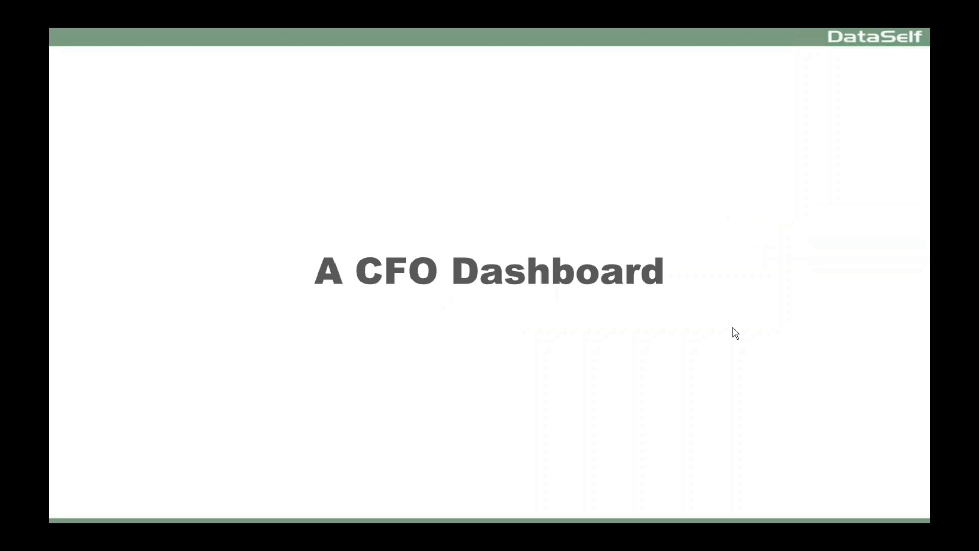
Step: Exit the slideshow back to editing the 'A CFO Dashboard' slide
key("Escape")
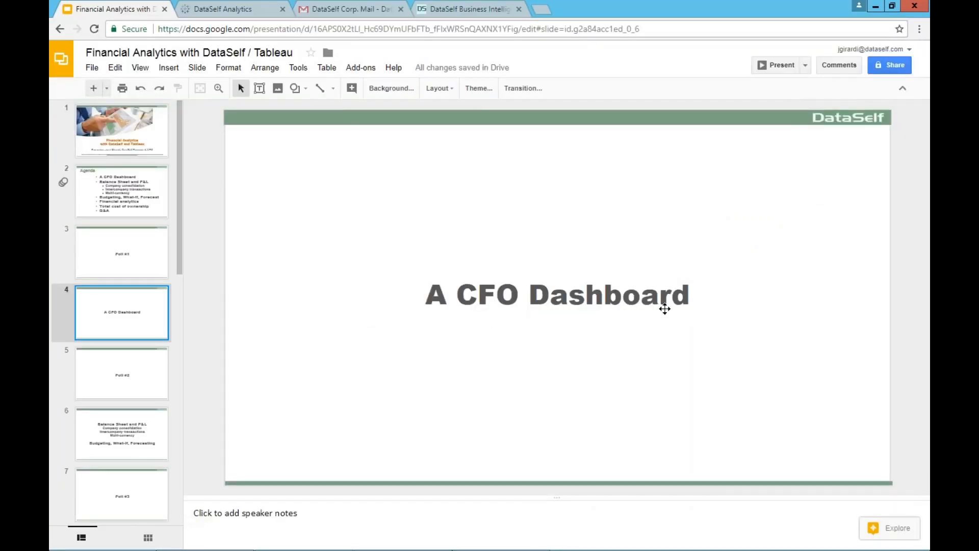
Step: Sign in to the DataSelf Analytics portal and load the CFO Dashboard workbook view
left_click(222, 9)
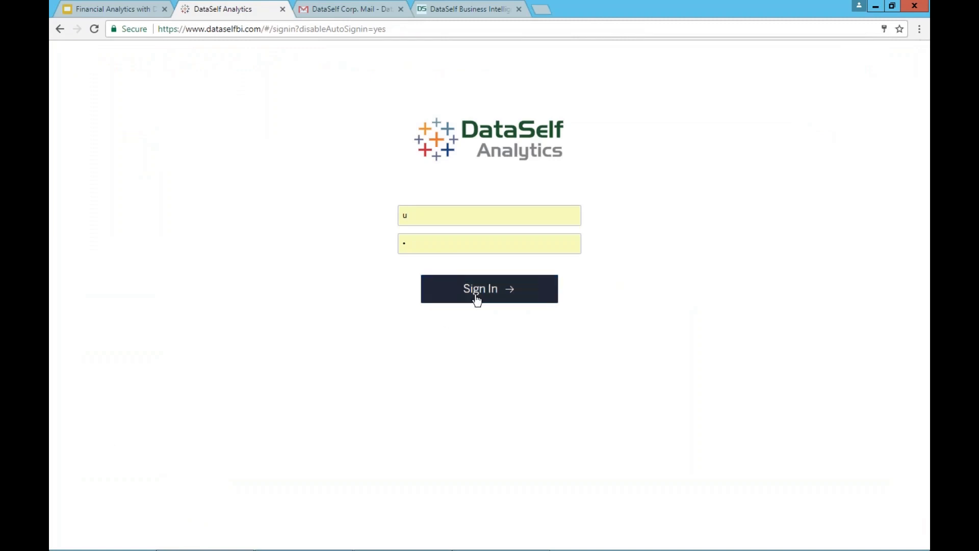
left_click(489, 289)
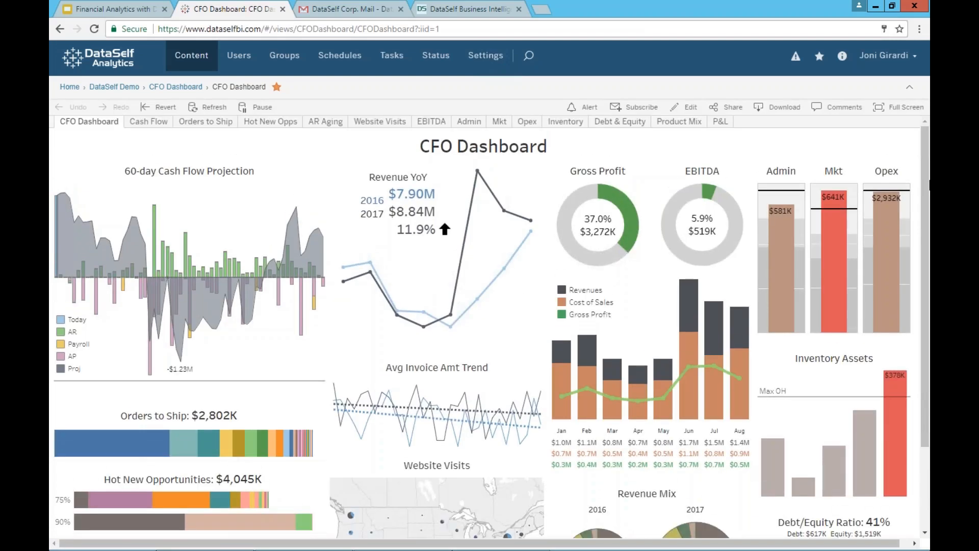
Step: Expand the CFO Dashboard to full screen, hiding the portal navigation
left_click(898, 107)
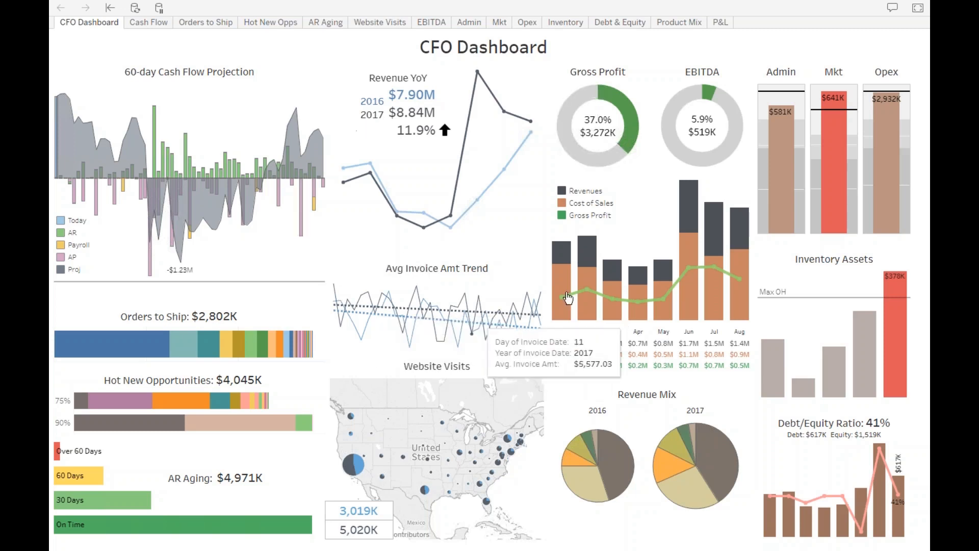
mouse_move(500, 250)
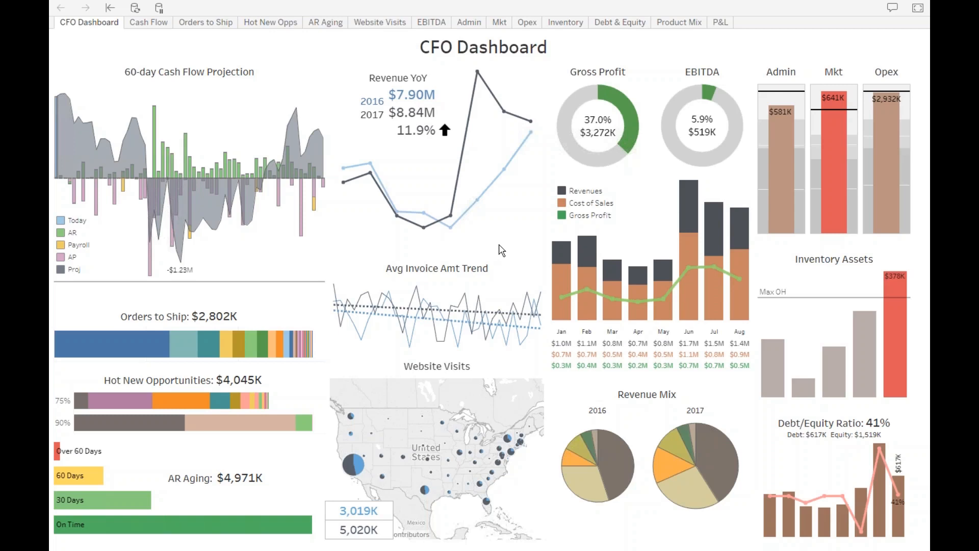
mouse_move(506, 245)
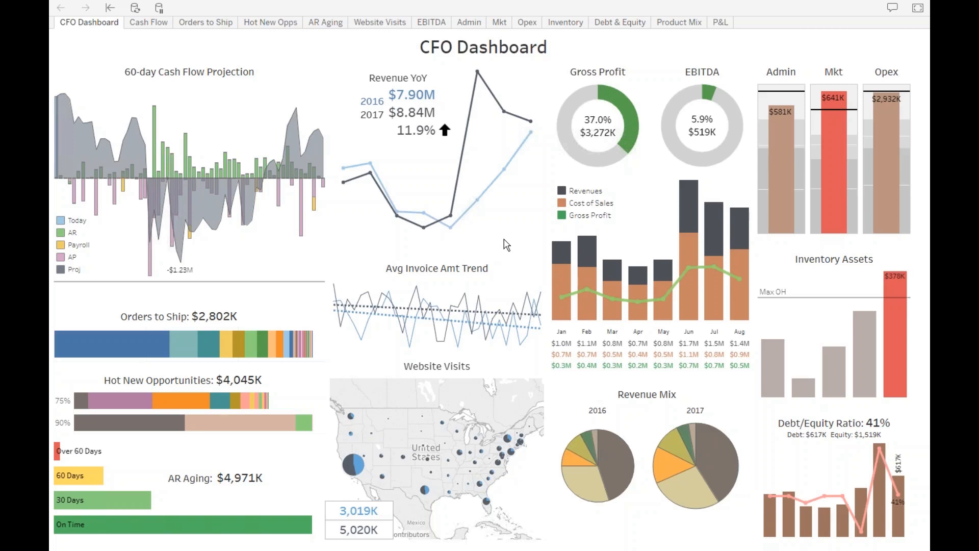
mouse_move(305, 267)
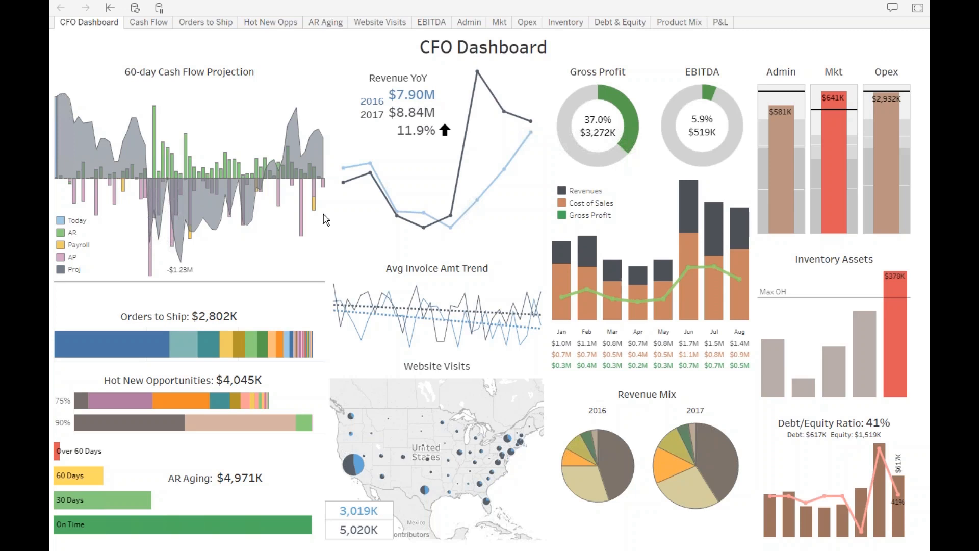
mouse_move(302, 215)
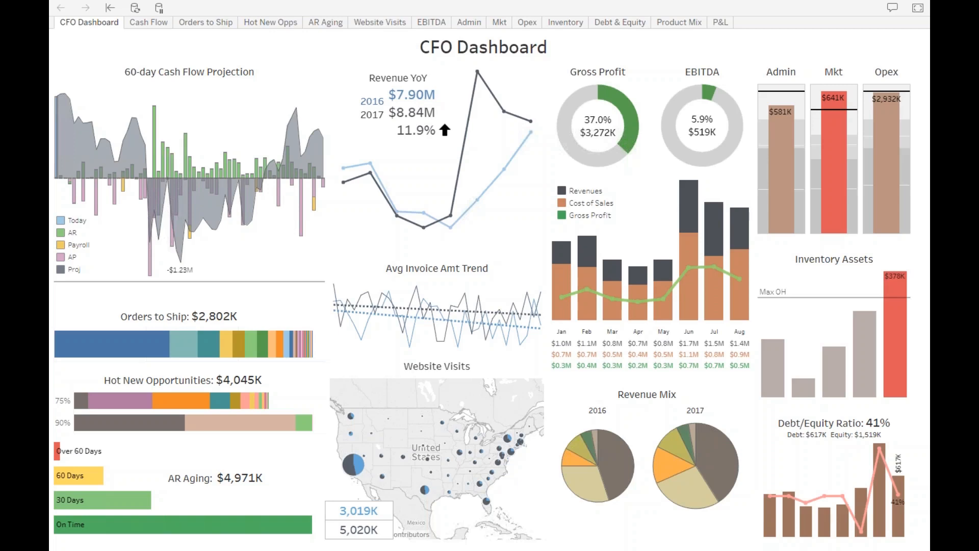
mouse_move(230, 105)
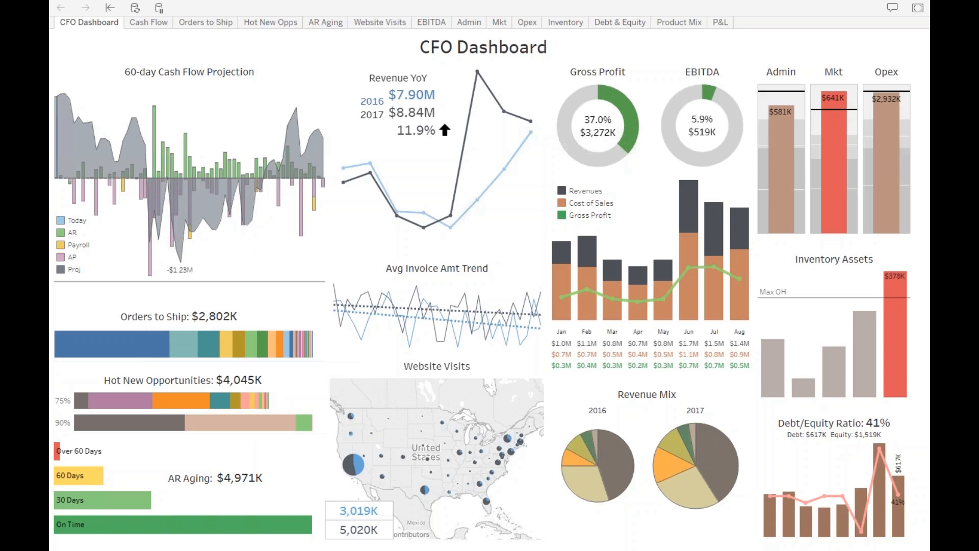
mouse_move(178, 99)
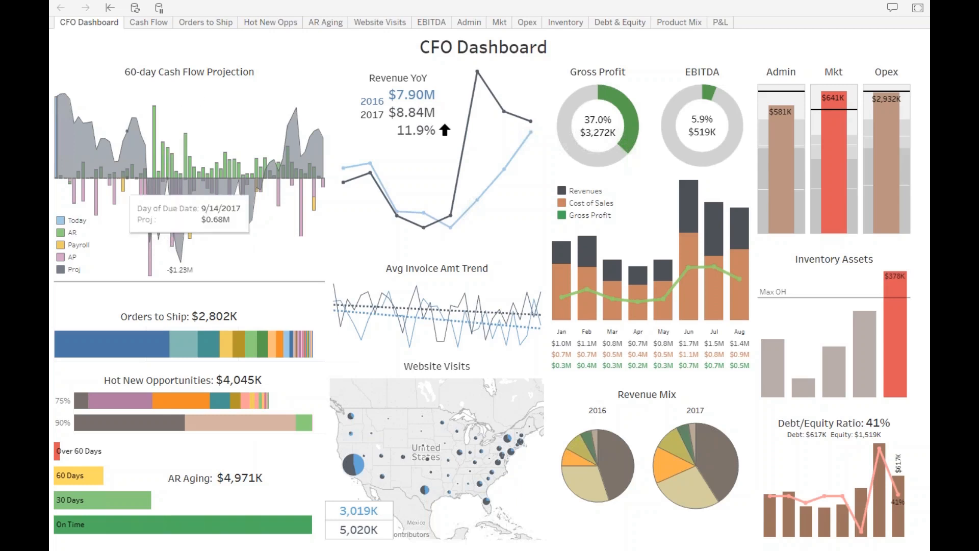
left_click(71, 232)
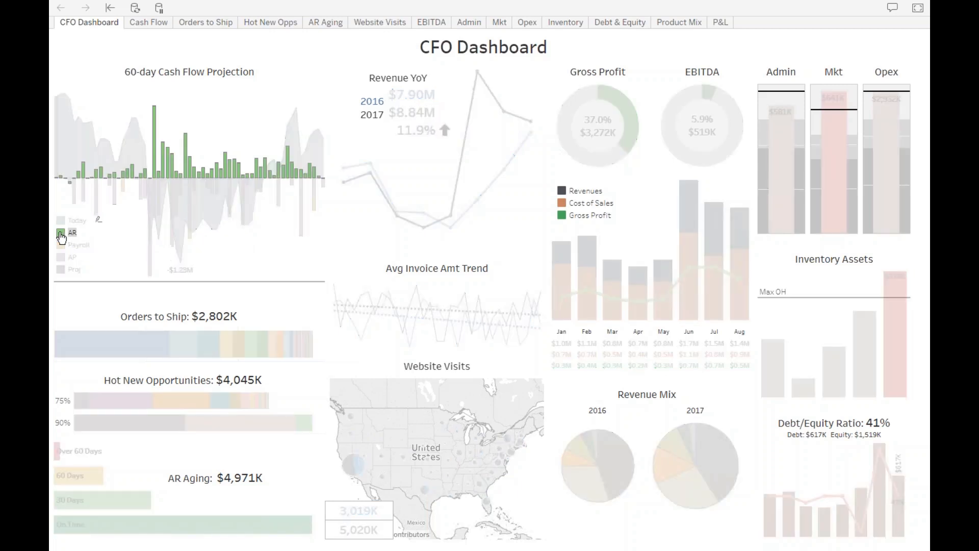
left_click(72, 257)
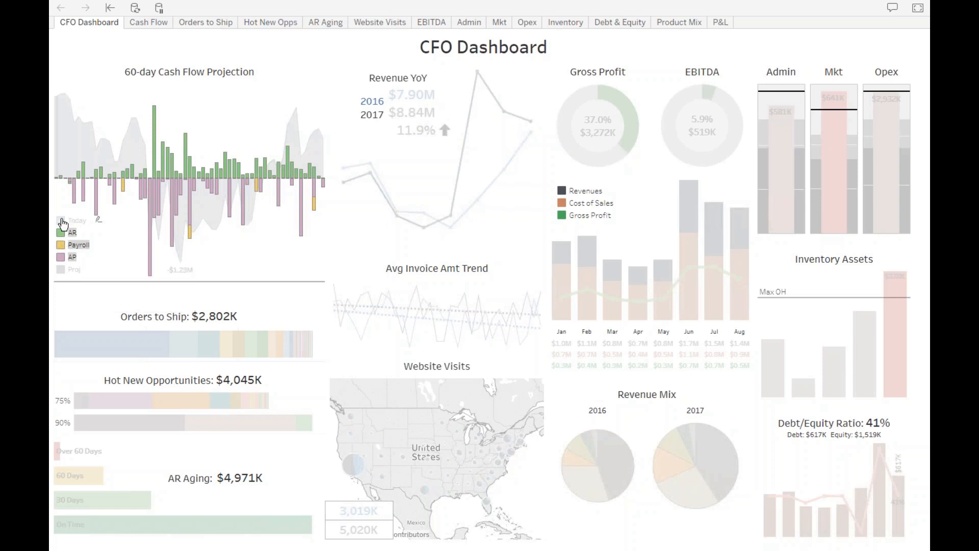
left_click(68, 220)
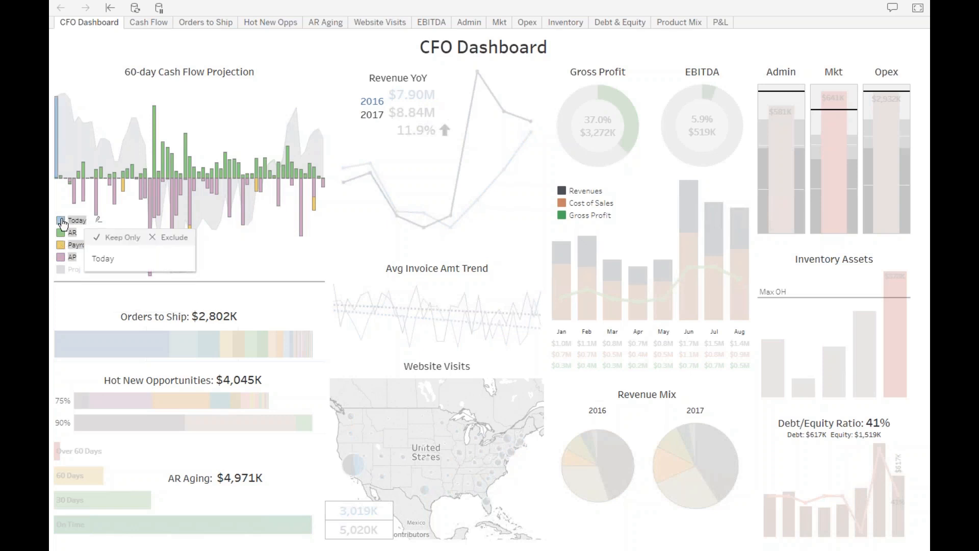
mouse_move(62, 253)
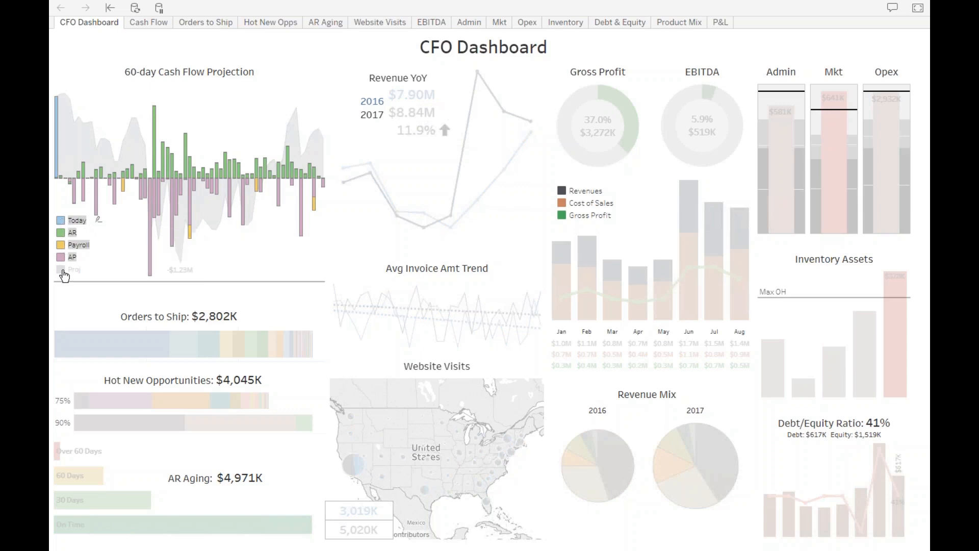
left_click(72, 268)
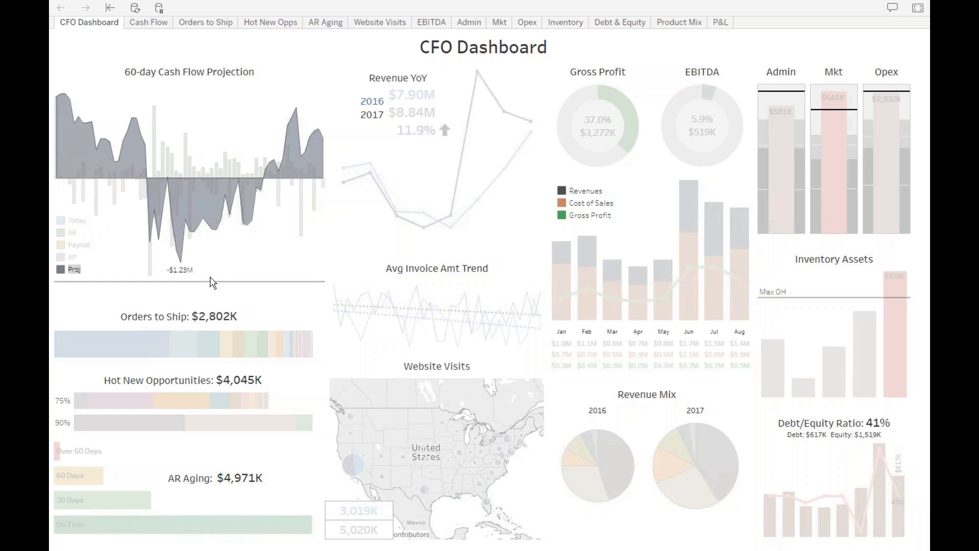
mouse_move(212, 281)
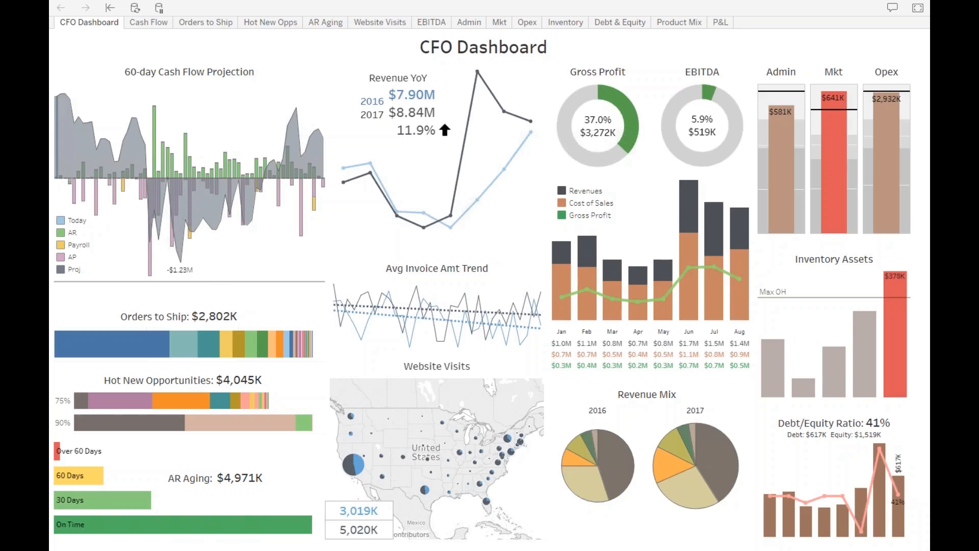
mouse_move(244, 265)
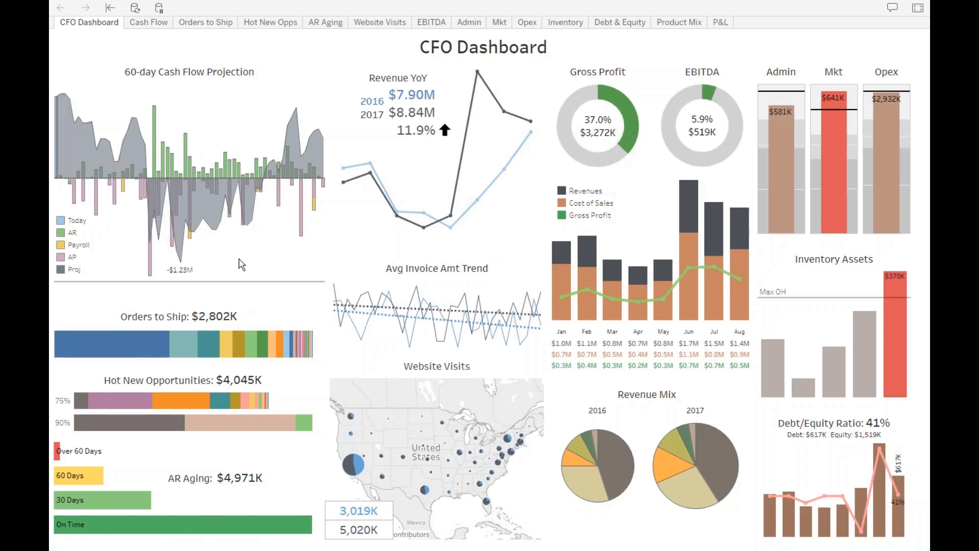
mouse_move(167, 170)
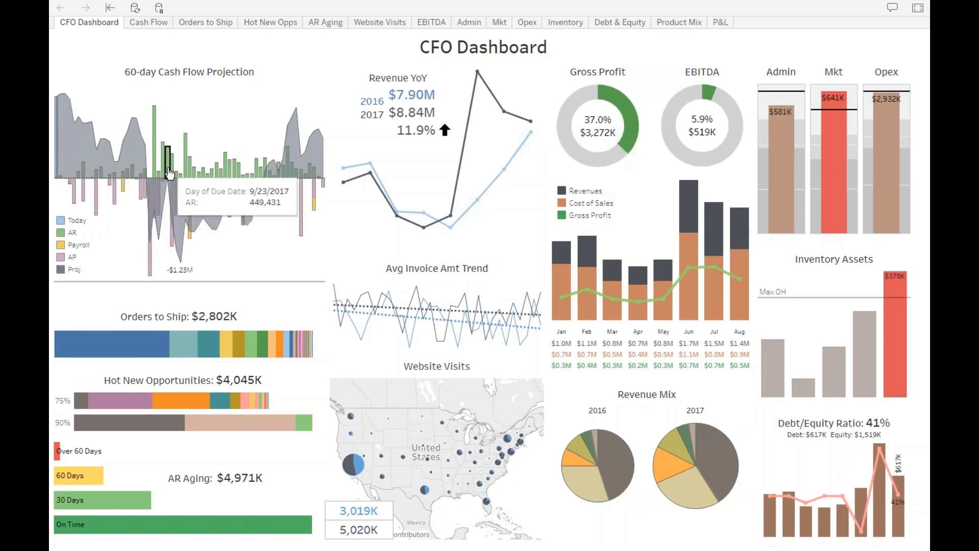
left_click(167, 157)
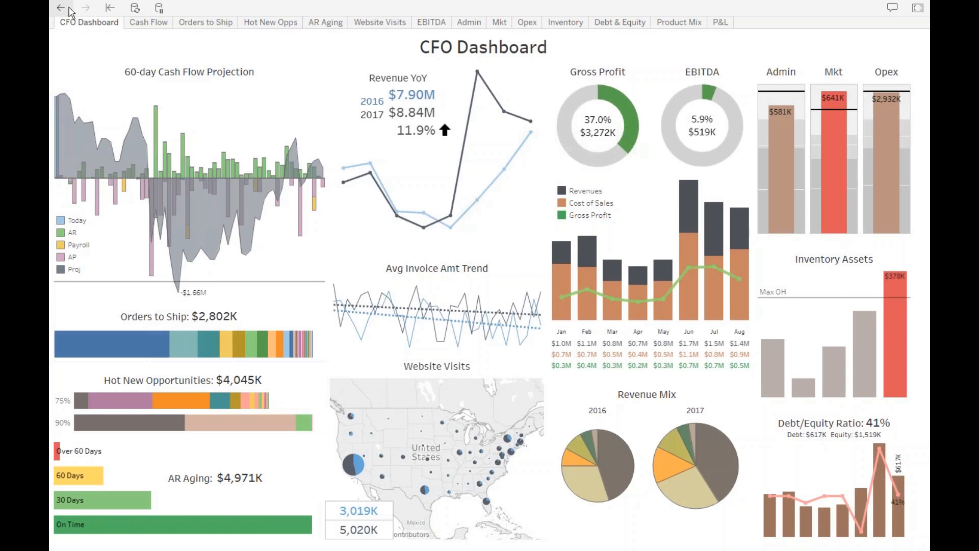
left_click(60, 8)
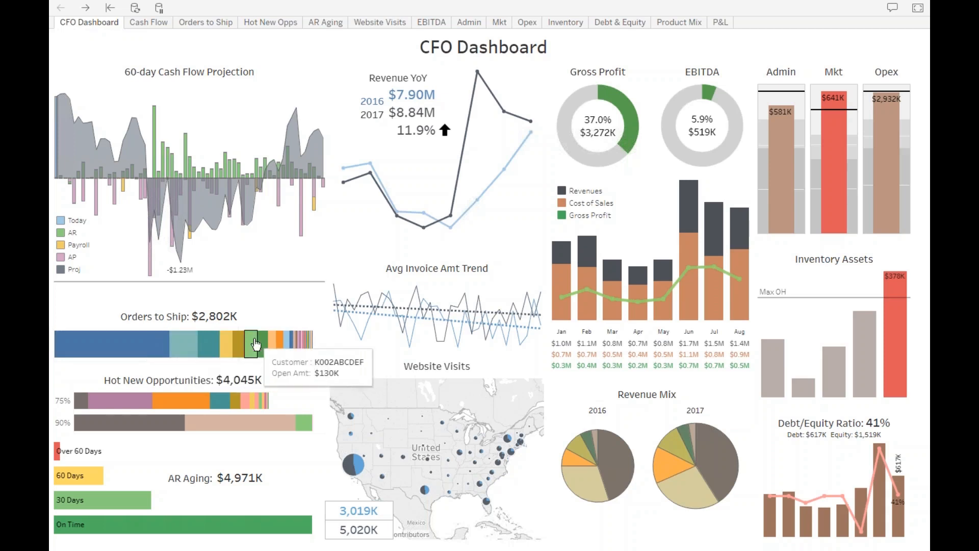
mouse_move(132, 349)
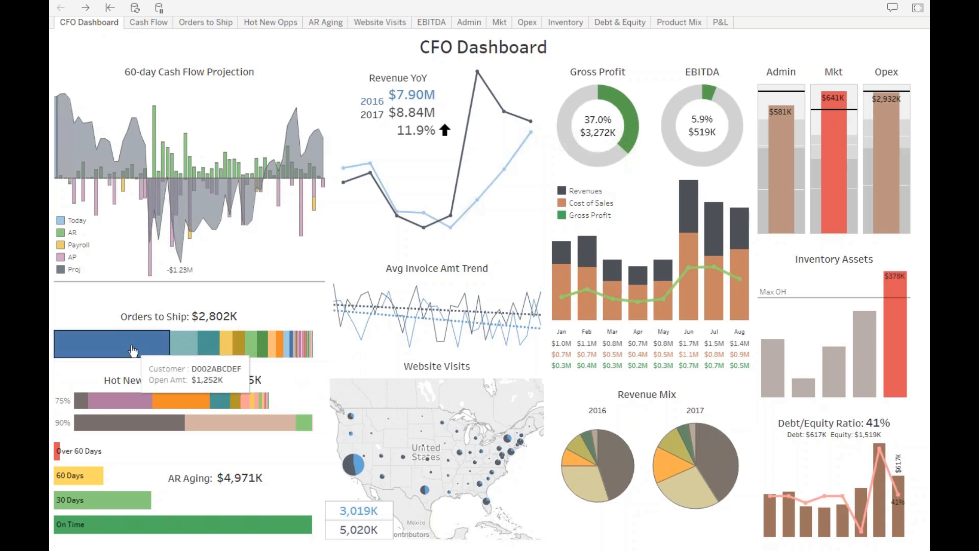
mouse_move(206, 347)
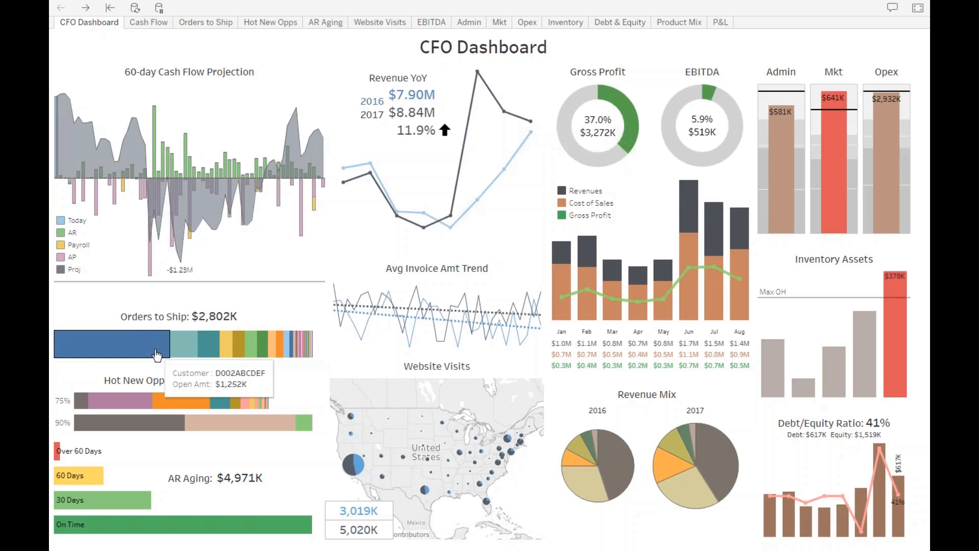
mouse_move(179, 355)
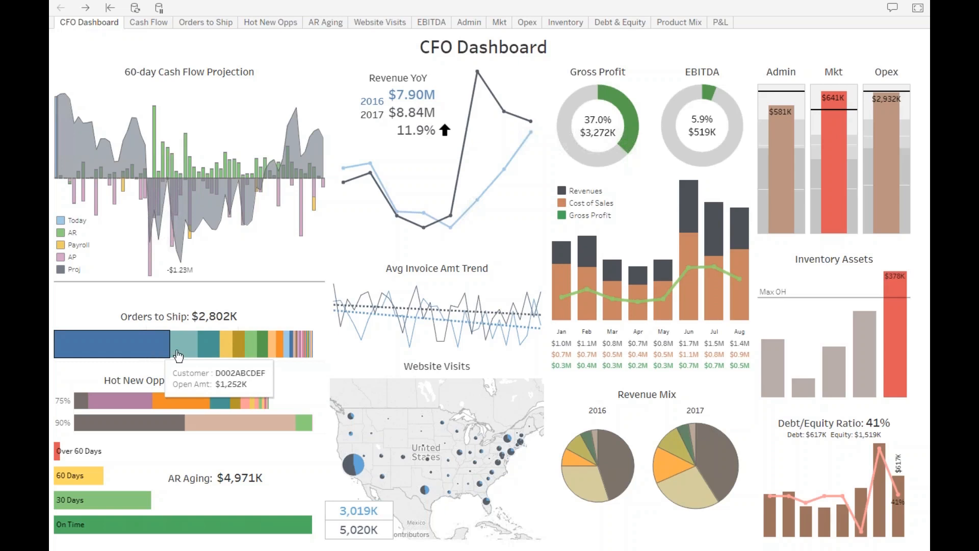
mouse_move(250, 246)
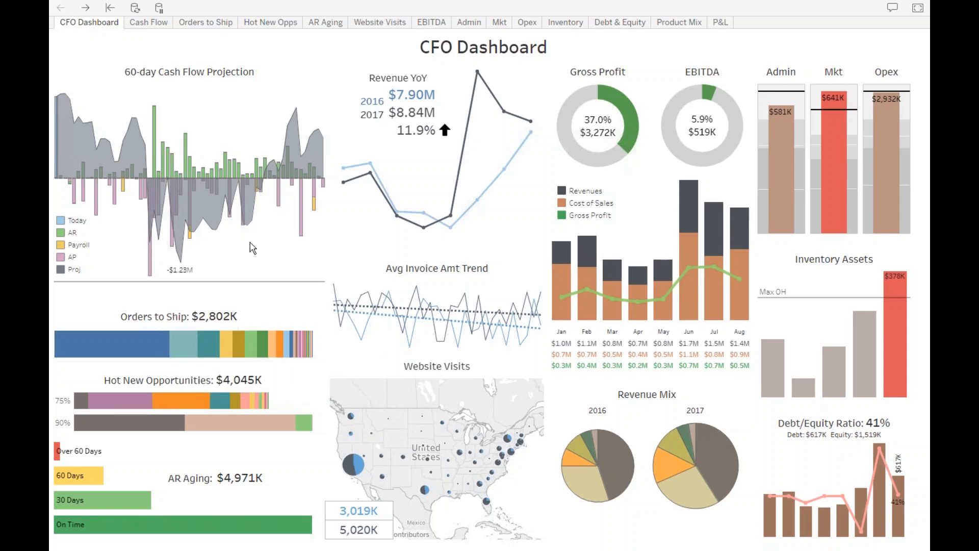
mouse_move(191, 385)
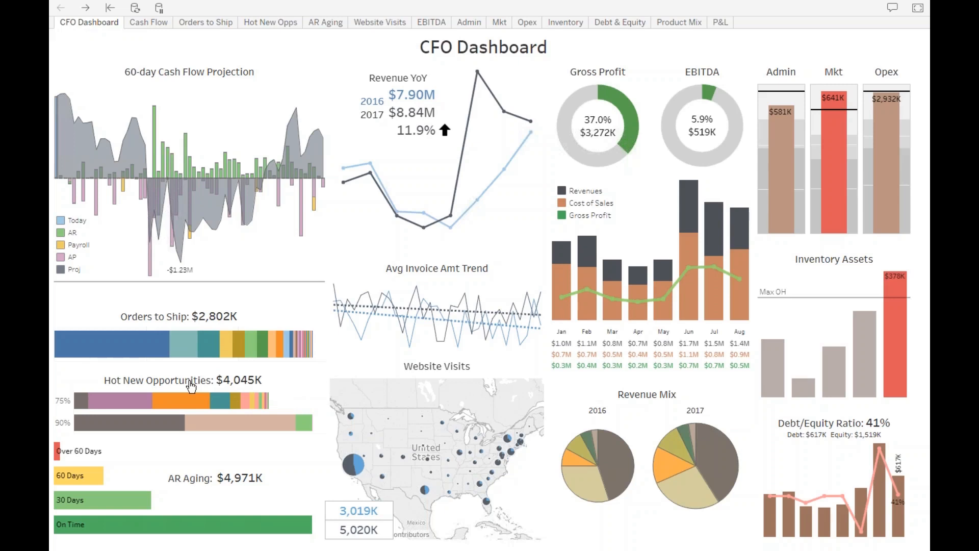
mouse_move(177, 503)
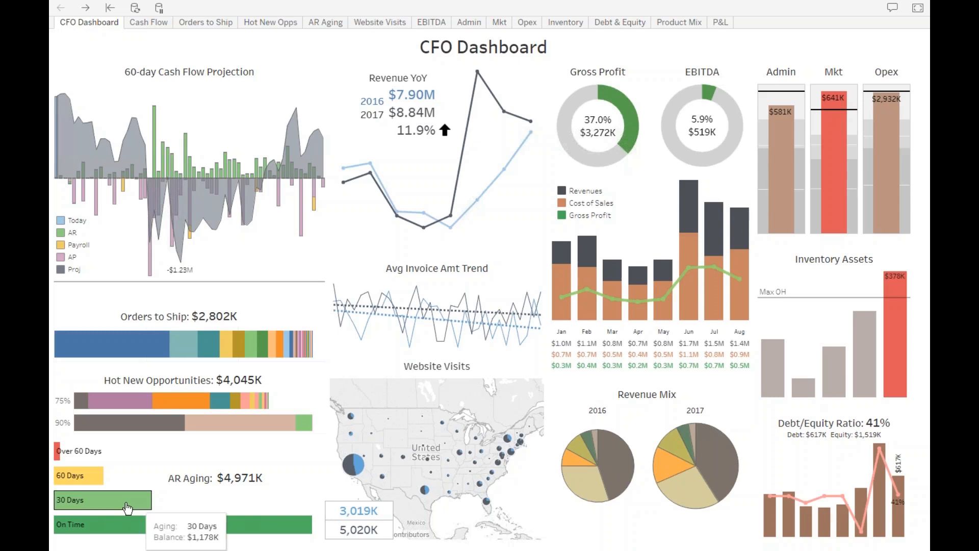
Step: Drill from the 30 Days AR aging bar into the AR Aging sheet of customers and invoices
left_click(102, 500)
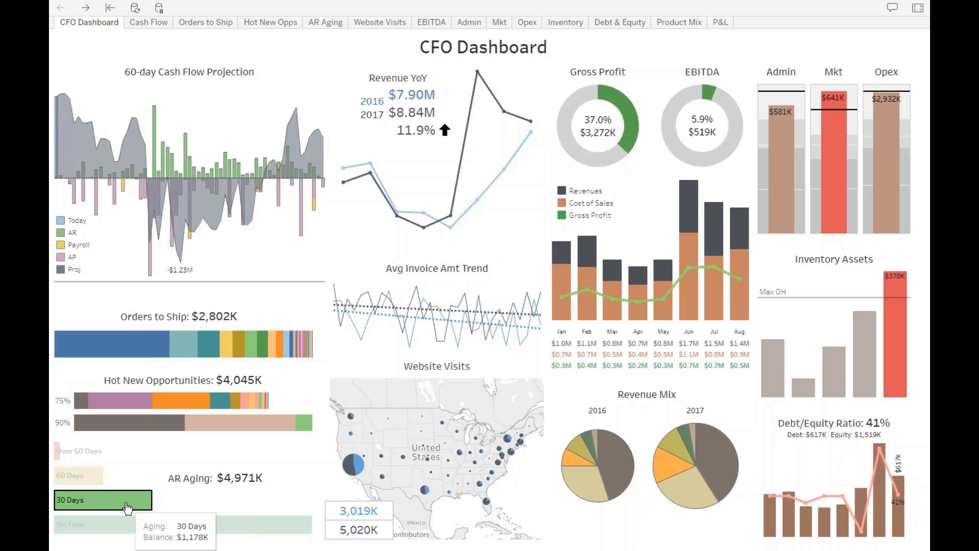
left_click(325, 21)
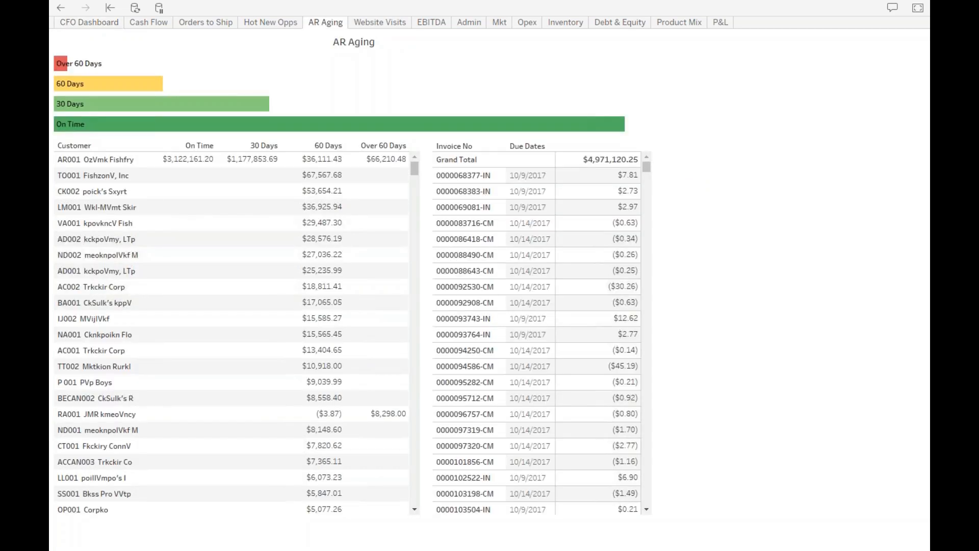
mouse_move(227, 112)
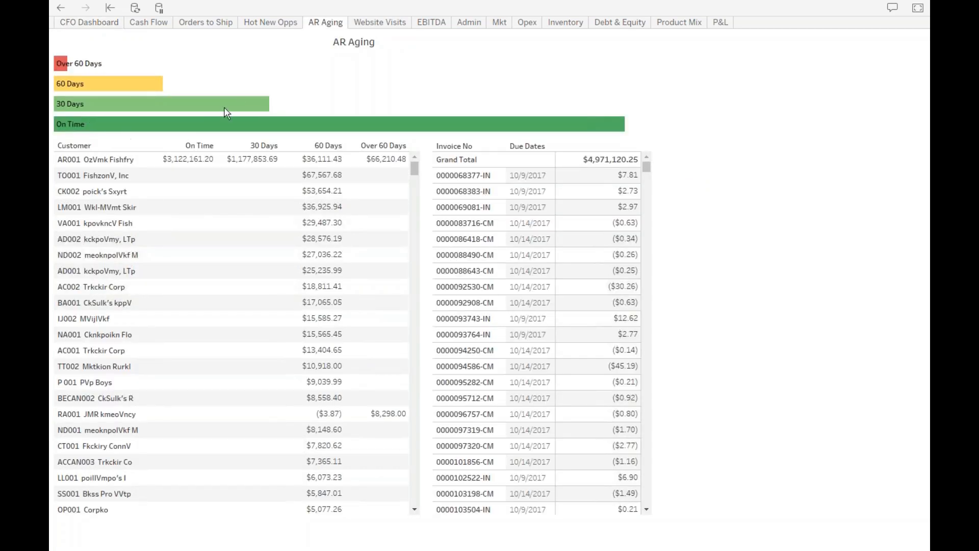
mouse_move(227, 146)
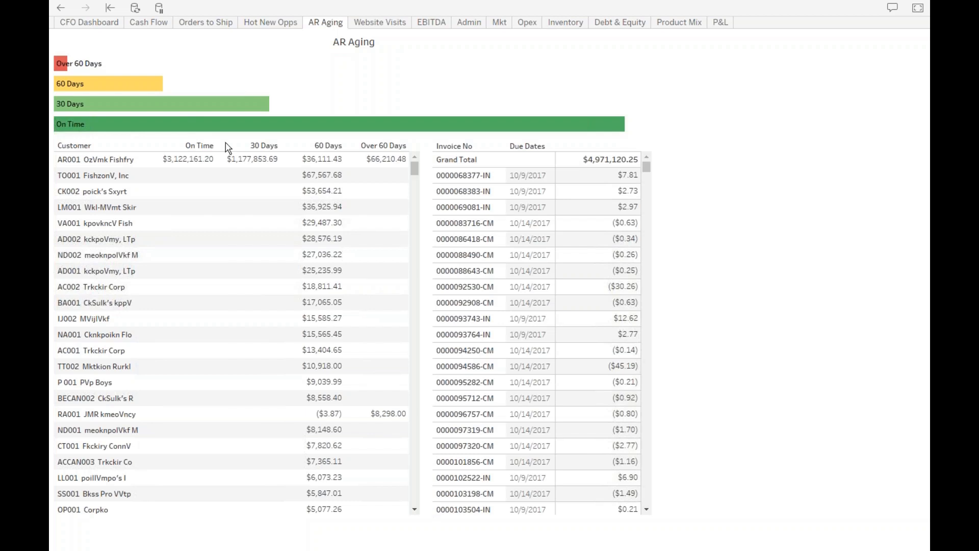
mouse_move(197, 171)
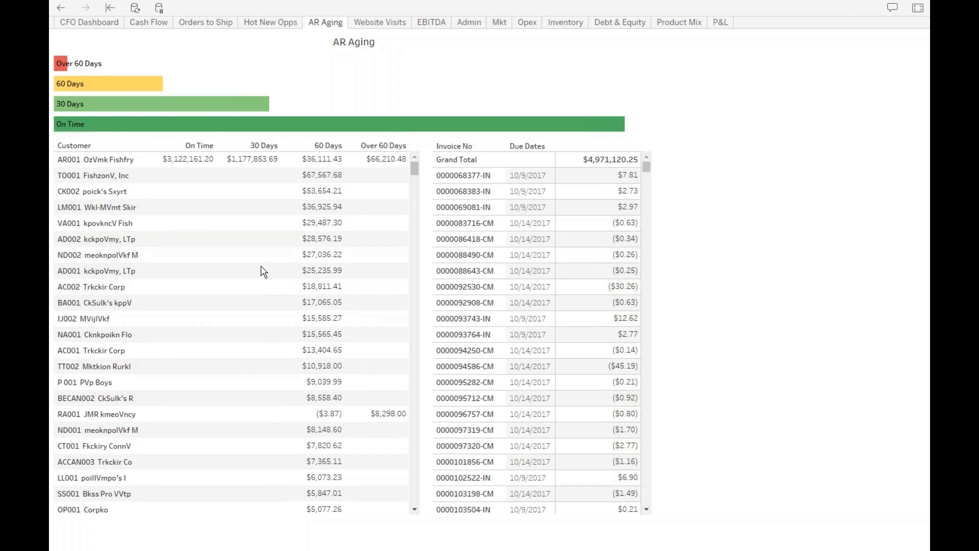
mouse_move(483, 224)
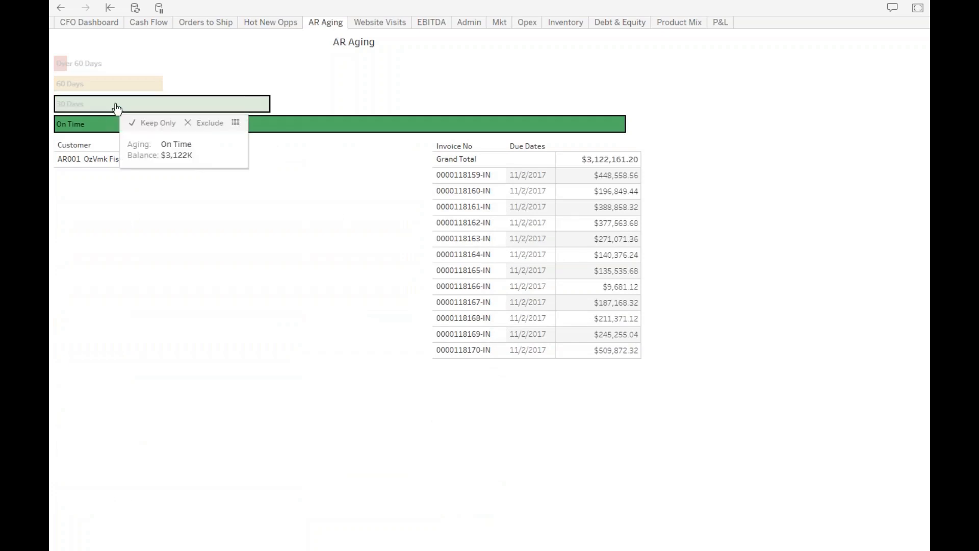
Step: Filter the AR Aging tables by 30 Days, 60 Days, then Over 60 Days ($74,508.48)
left_click(161, 104)
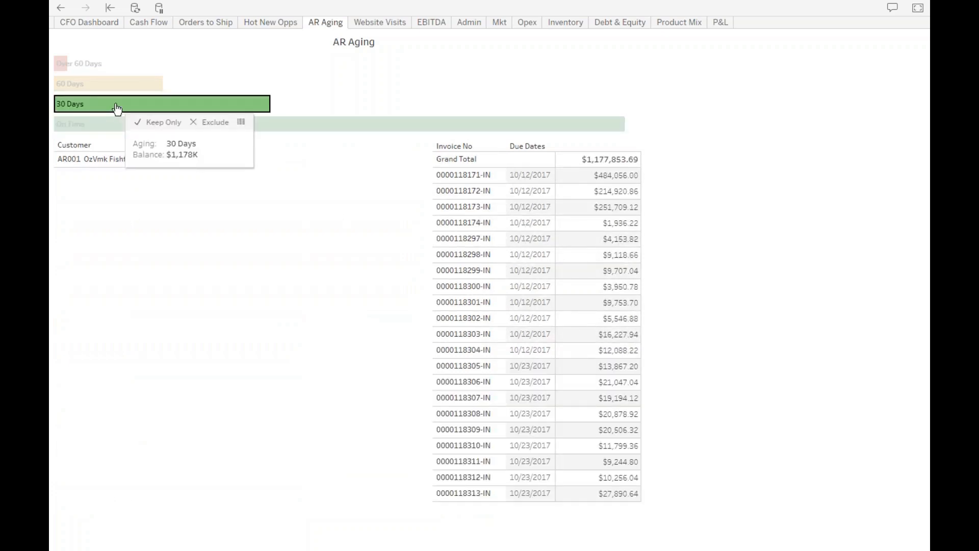
left_click(82, 82)
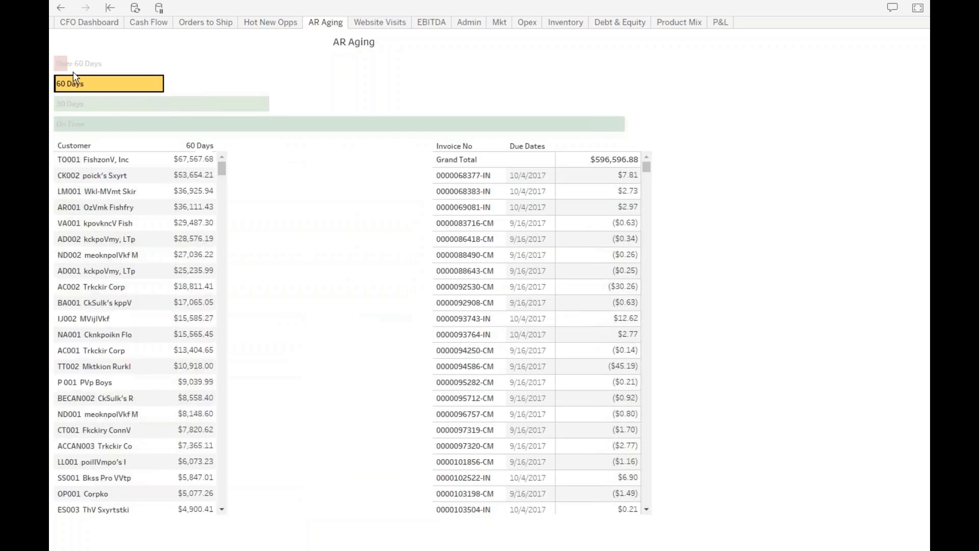
left_click(79, 63)
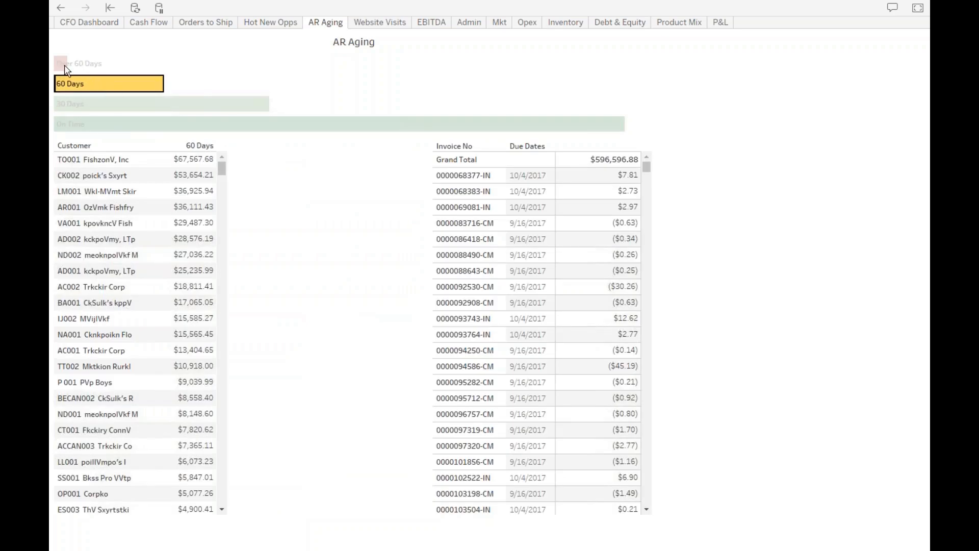
left_click(78, 64)
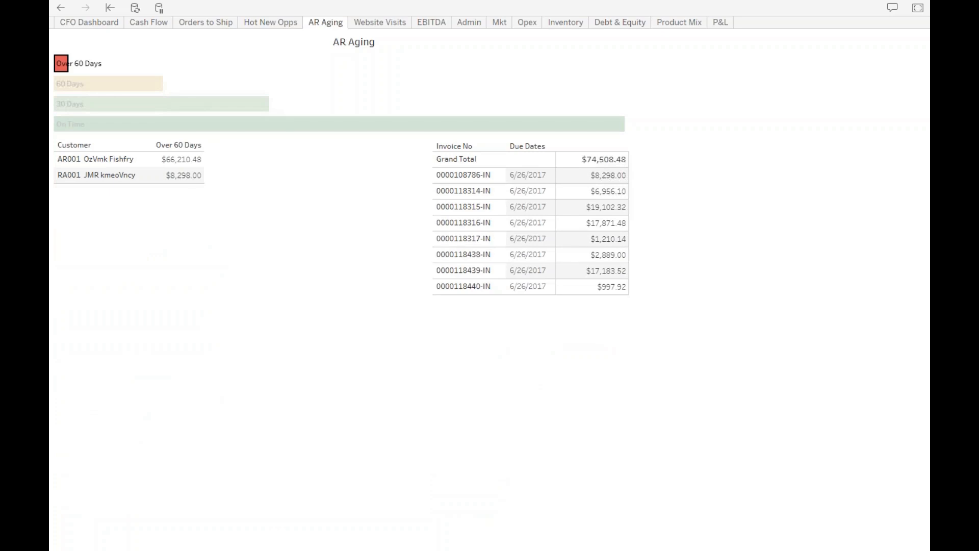
mouse_move(97, 164)
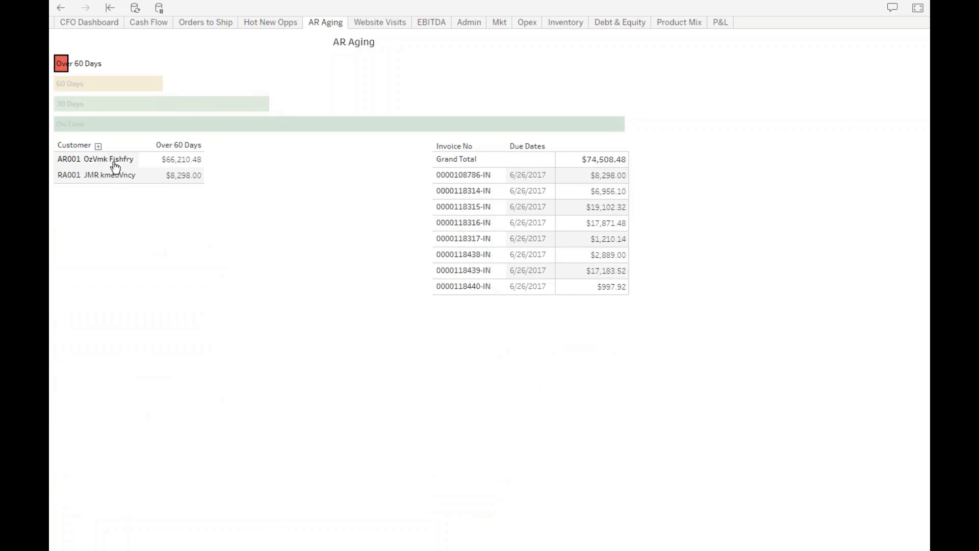
left_click(97, 159)
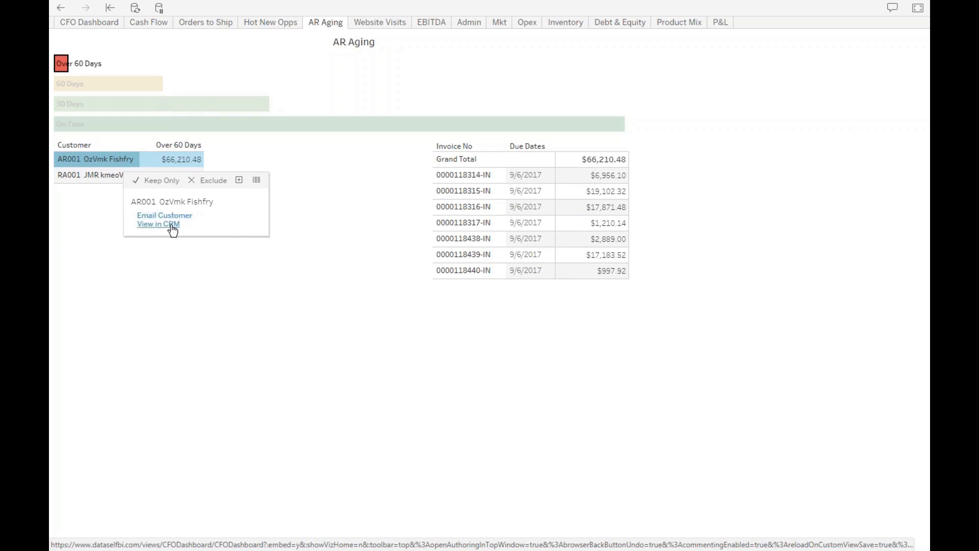
mouse_move(186, 226)
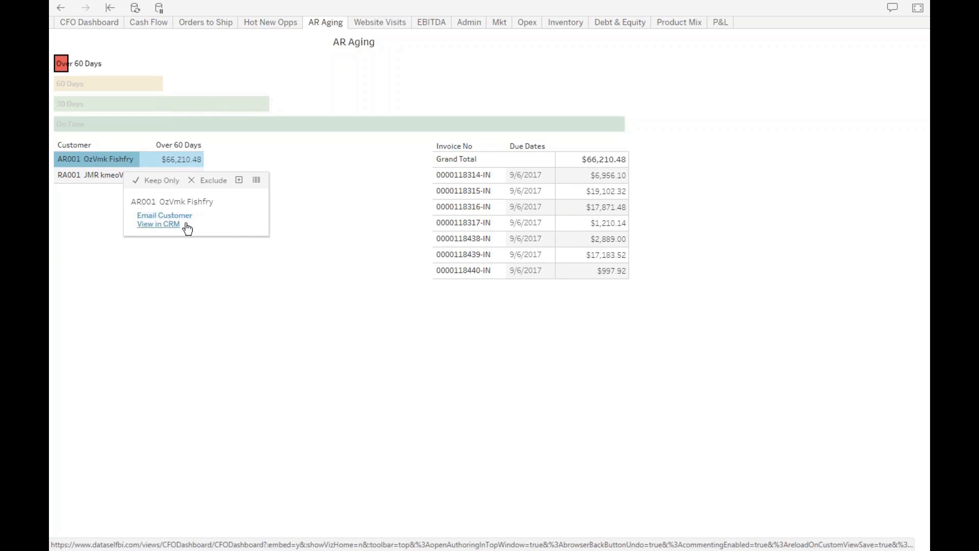
left_click(463, 191)
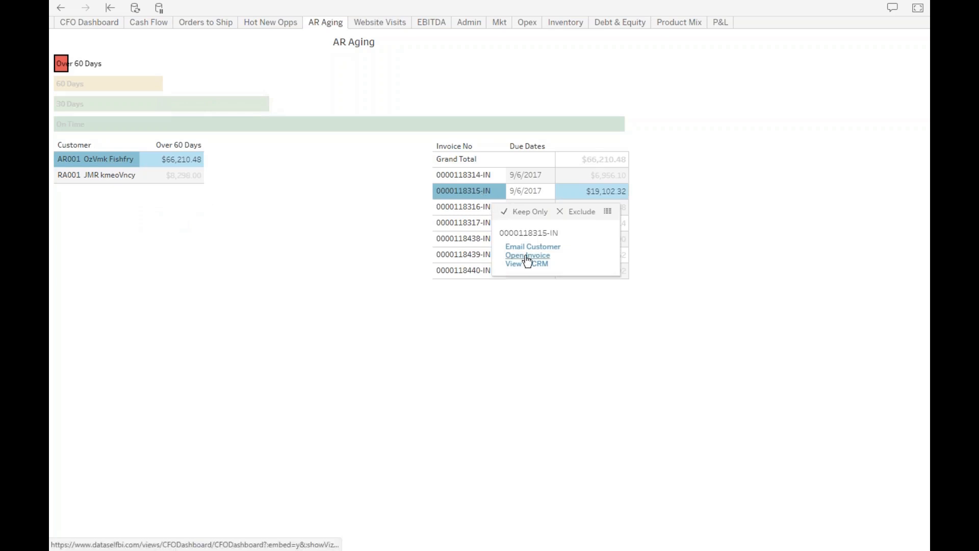
mouse_move(256, 235)
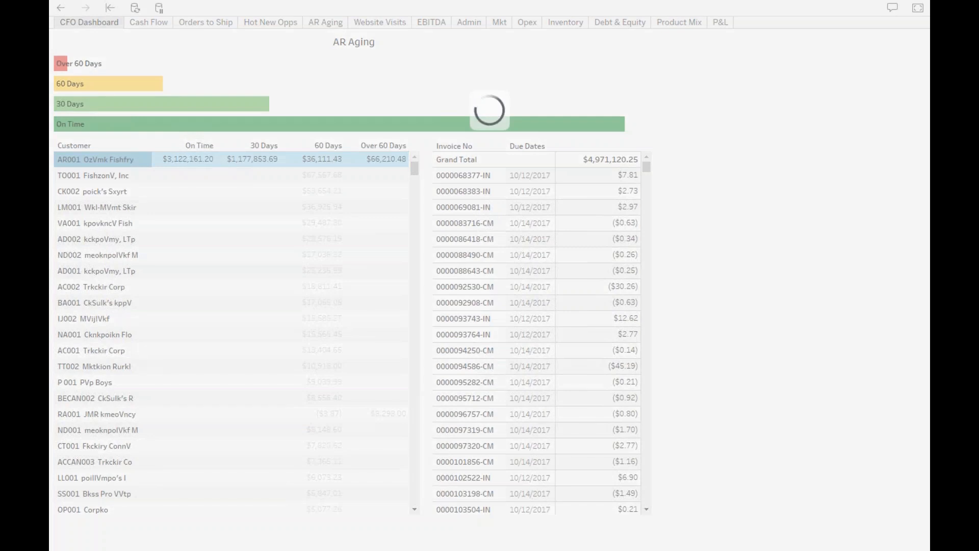
Step: Return to the CFO Dashboard overview with website visits at 3,019K and 5,020K
left_click(89, 21)
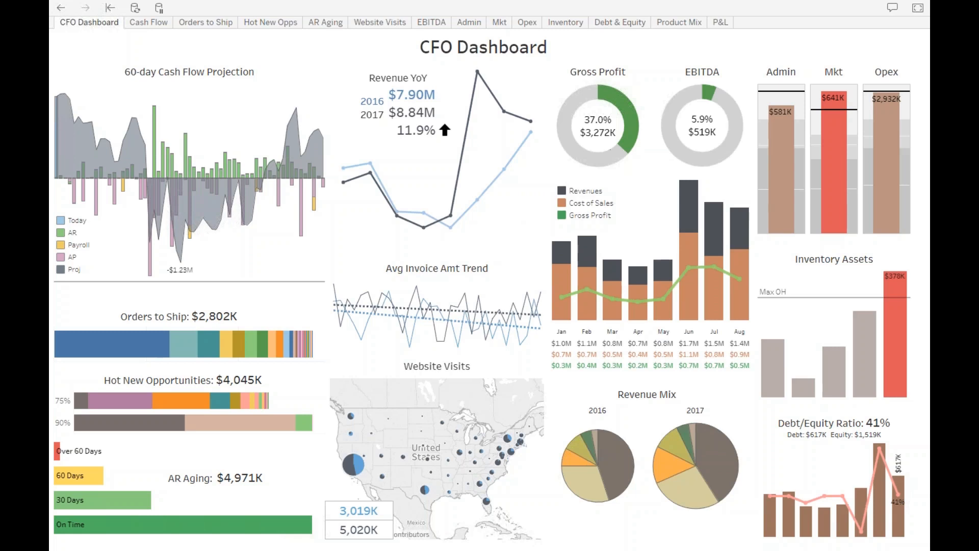
mouse_move(493, 141)
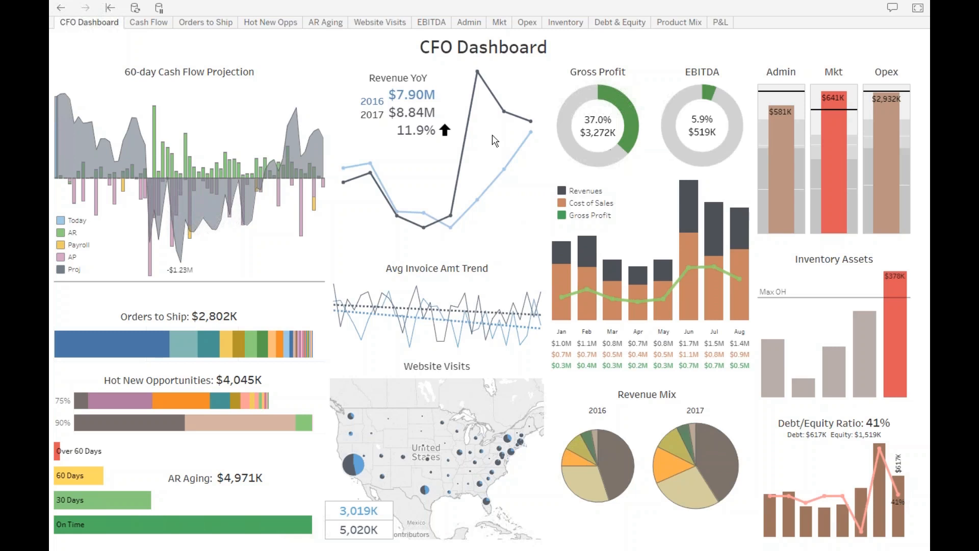
mouse_move(394, 143)
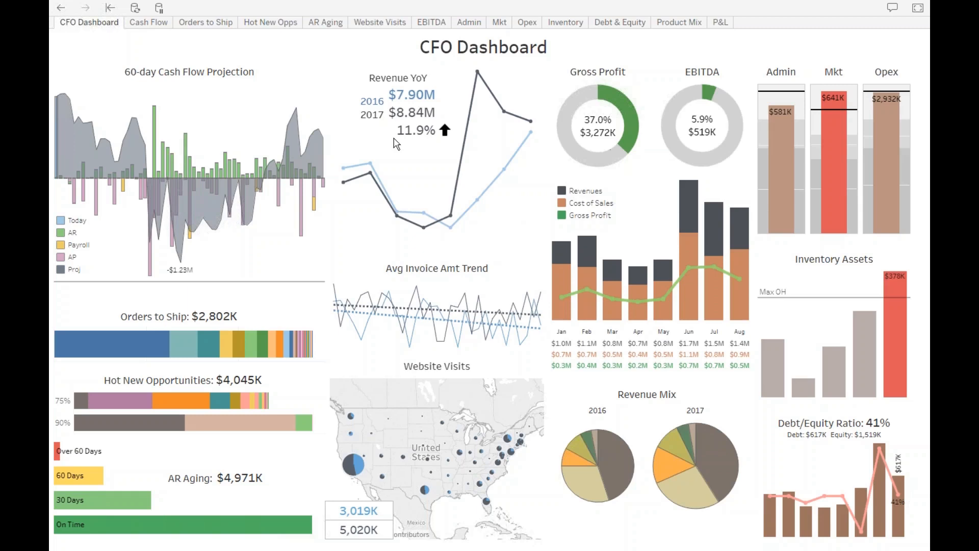
mouse_move(379, 118)
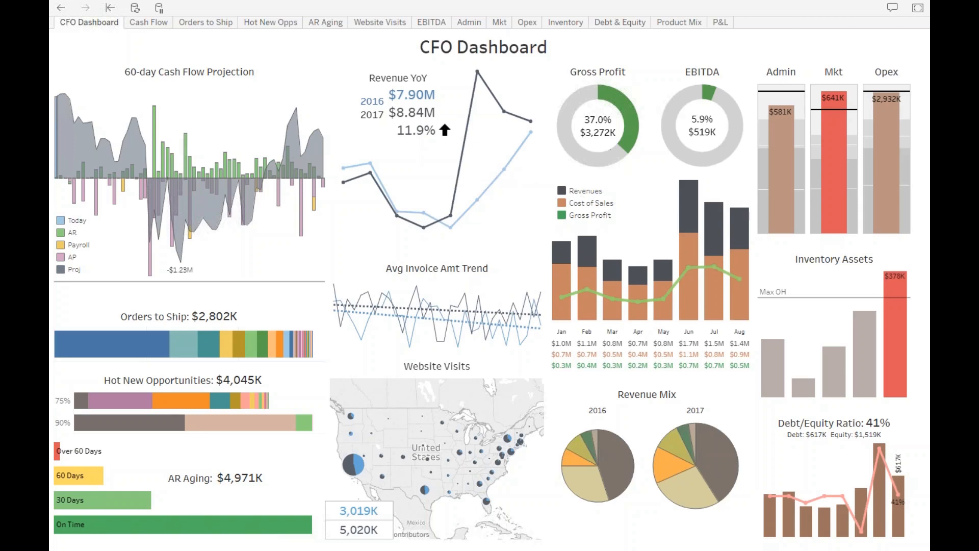
mouse_move(531, 520)
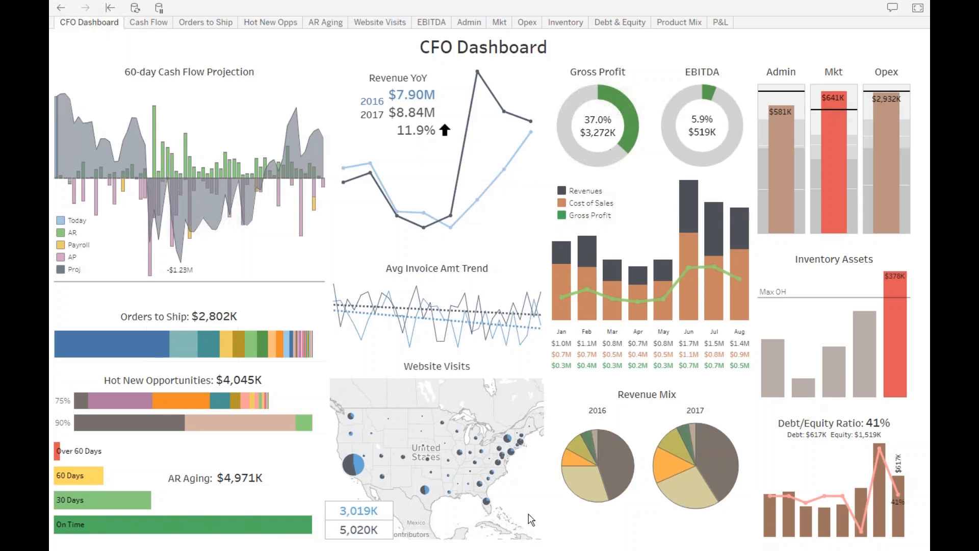
Step: Lasso the east coast points and open the 2016 vs 2017 Website Visits sheet
left_click_drag(476, 430, 527, 509)
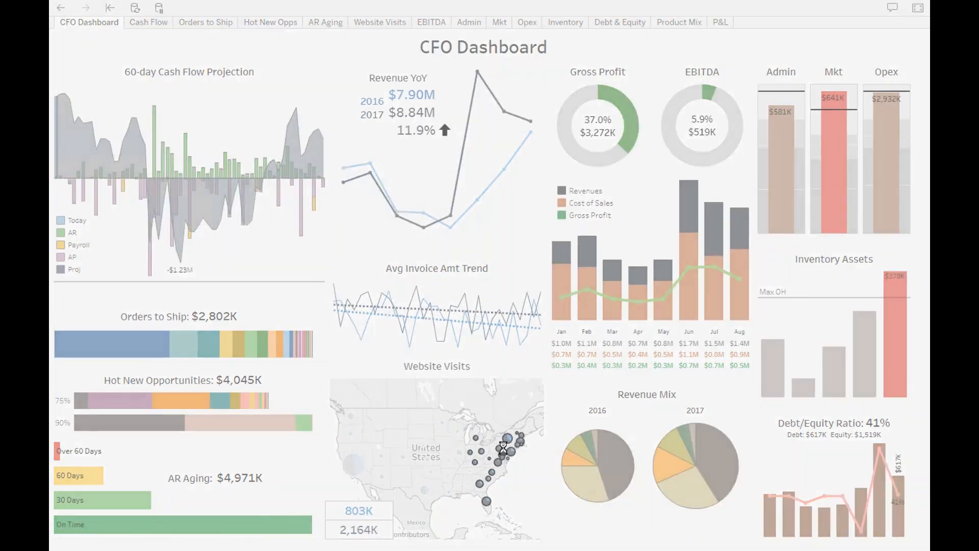
left_click(379, 22)
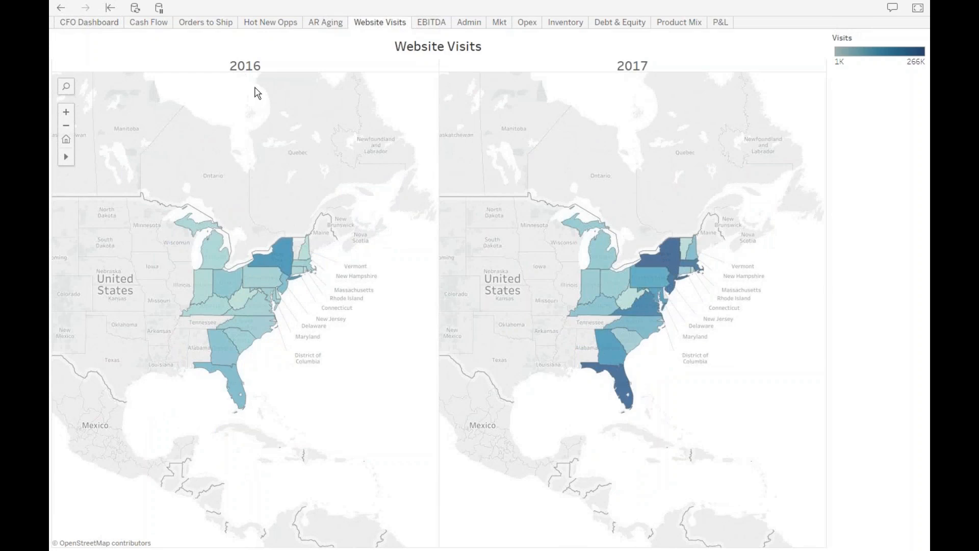
mouse_move(722, 294)
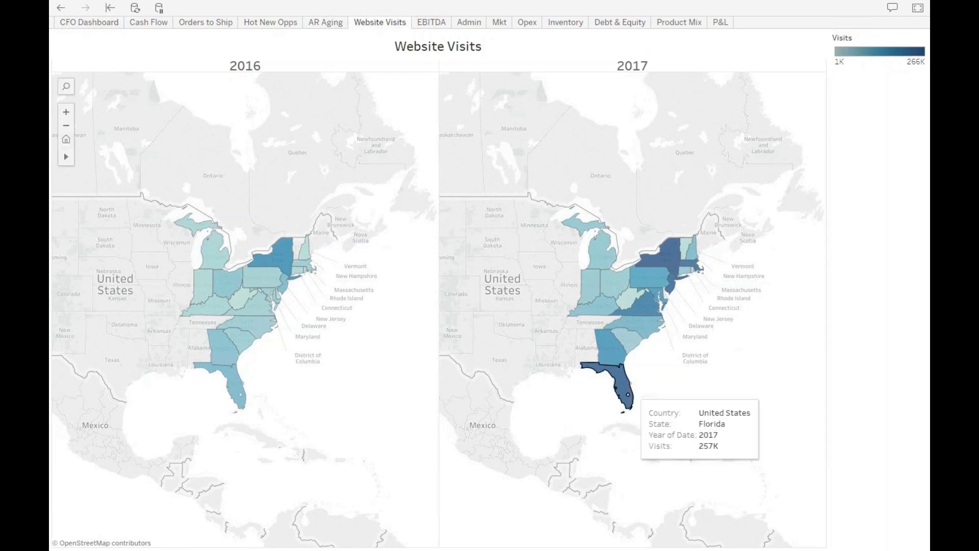
mouse_move(652, 315)
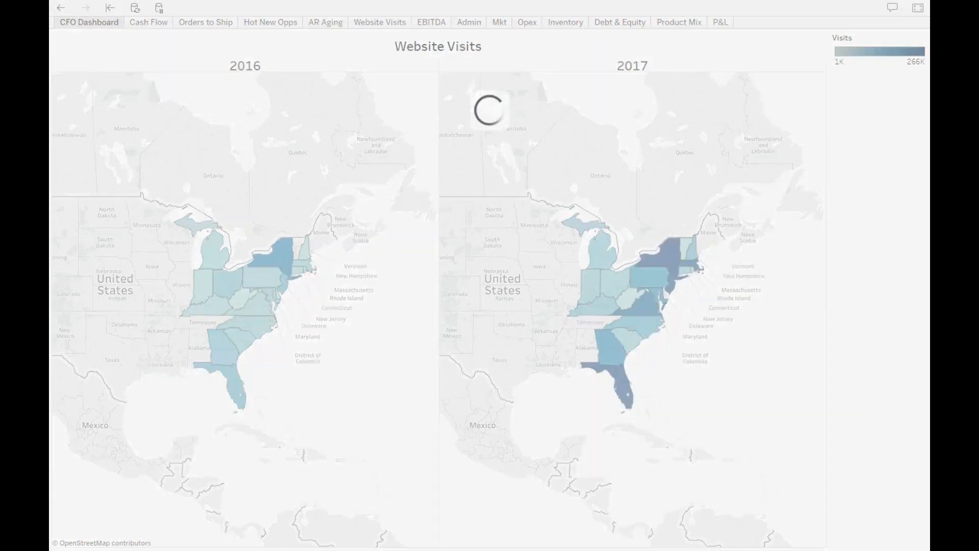
Step: Go back to the CFO Dashboard, eastern-state visits still at 803K and 2,164K
left_click(88, 21)
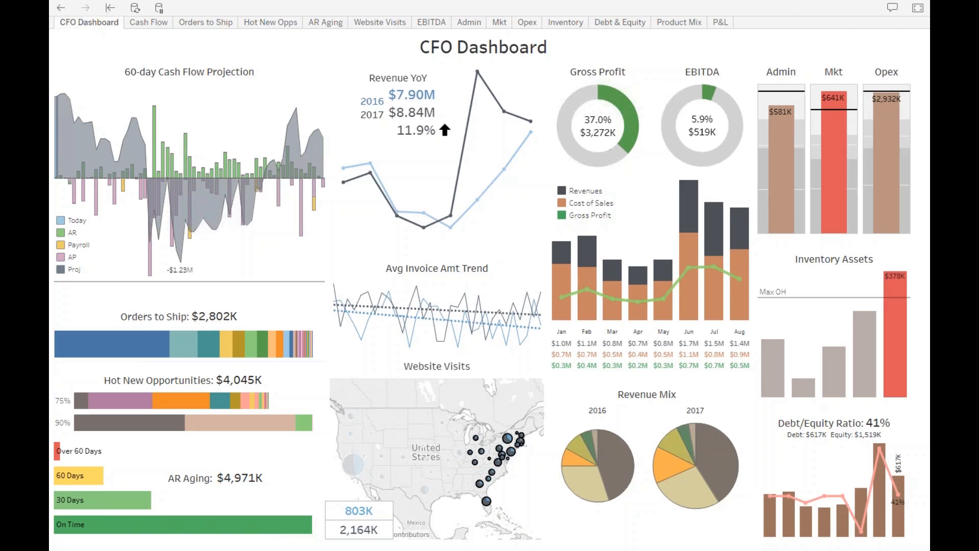
mouse_move(632, 227)
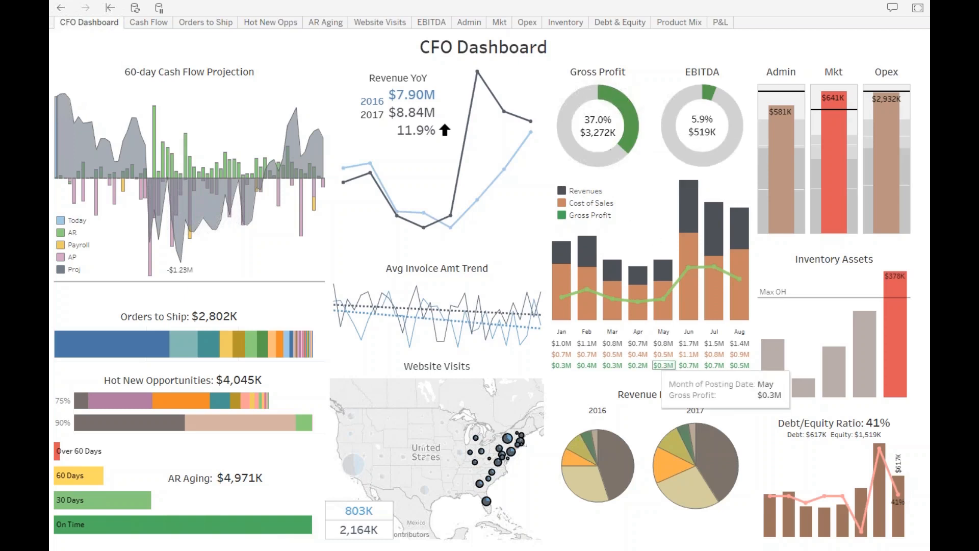
mouse_move(756, 409)
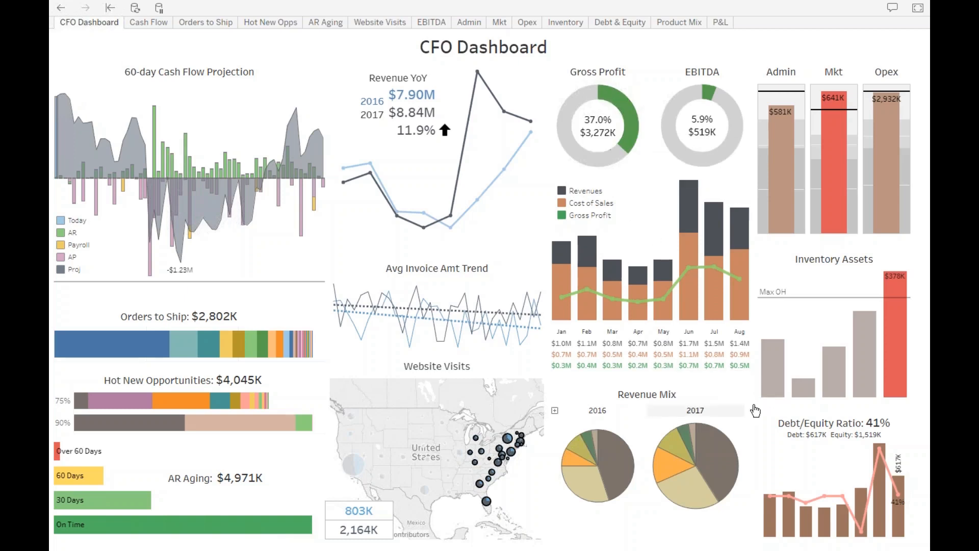
mouse_move(780, 177)
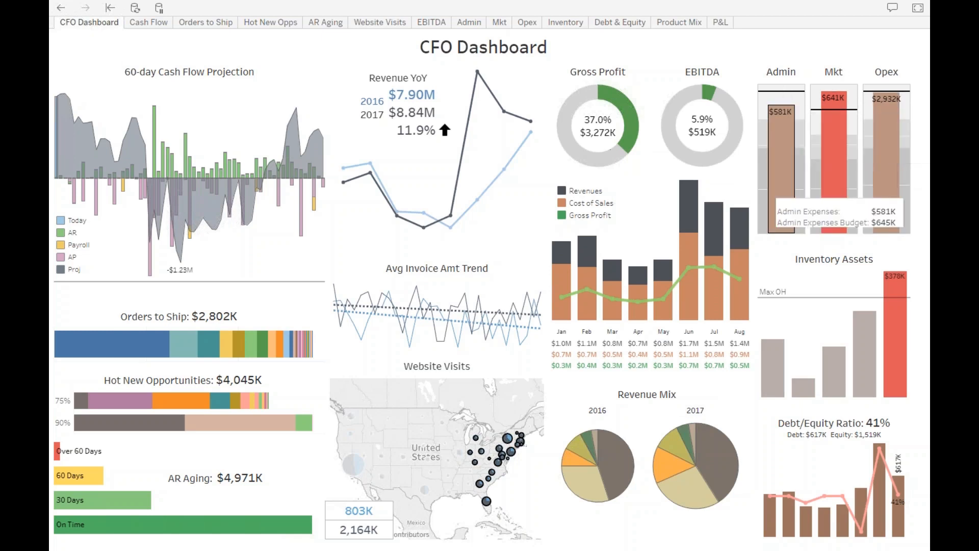
mouse_move(833, 174)
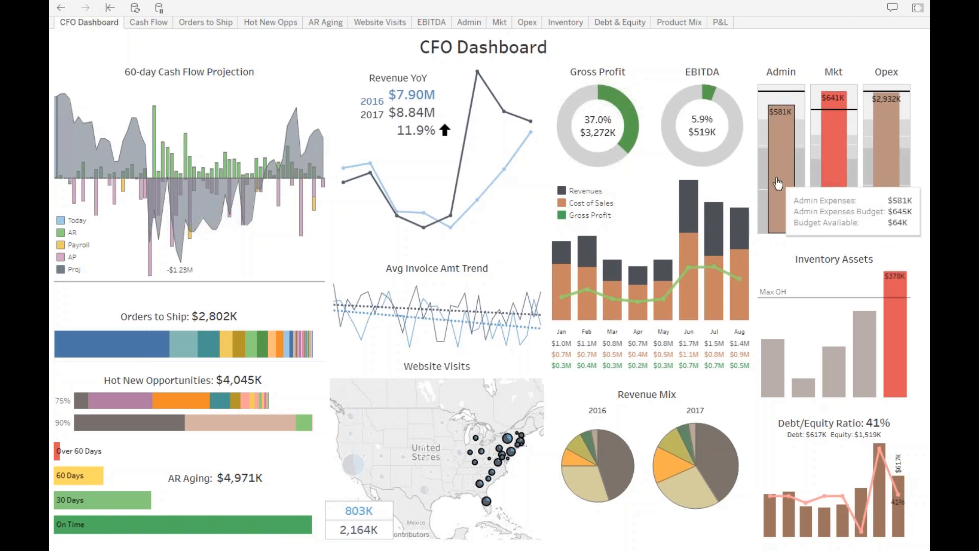
mouse_move(834, 161)
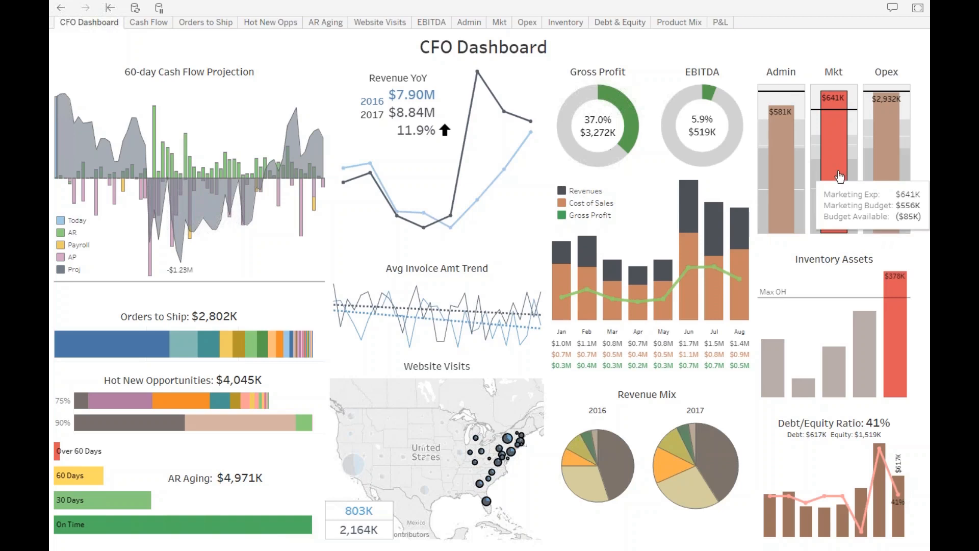
mouse_move(832, 184)
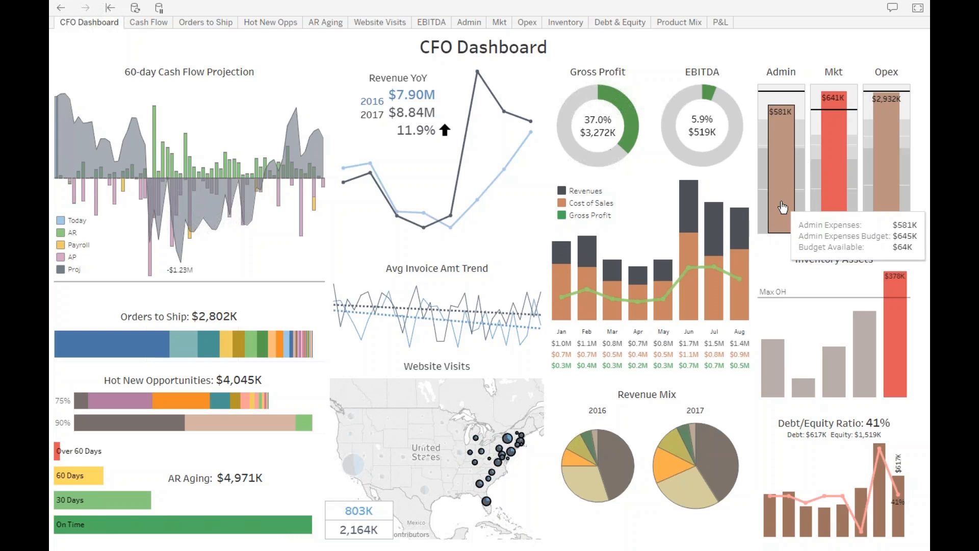
mouse_move(834, 115)
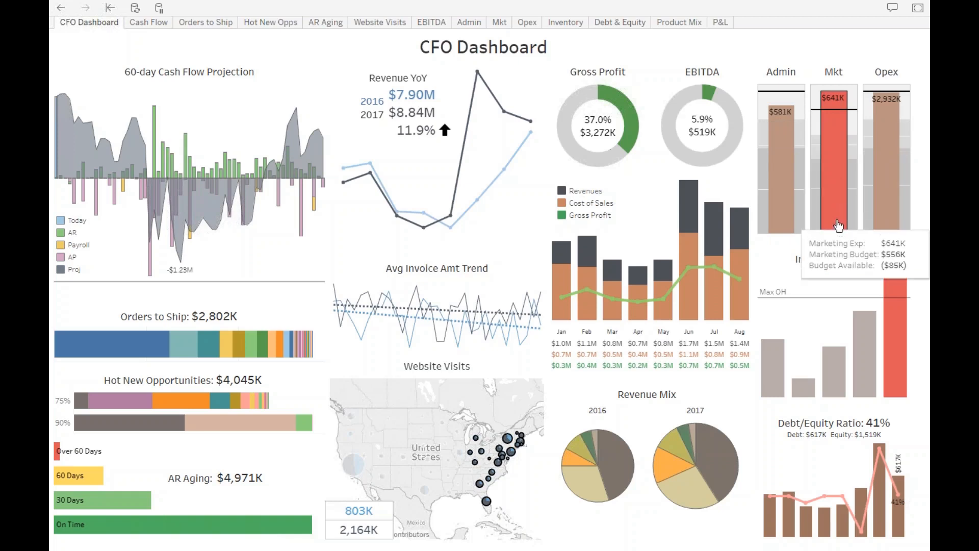
mouse_move(813, 340)
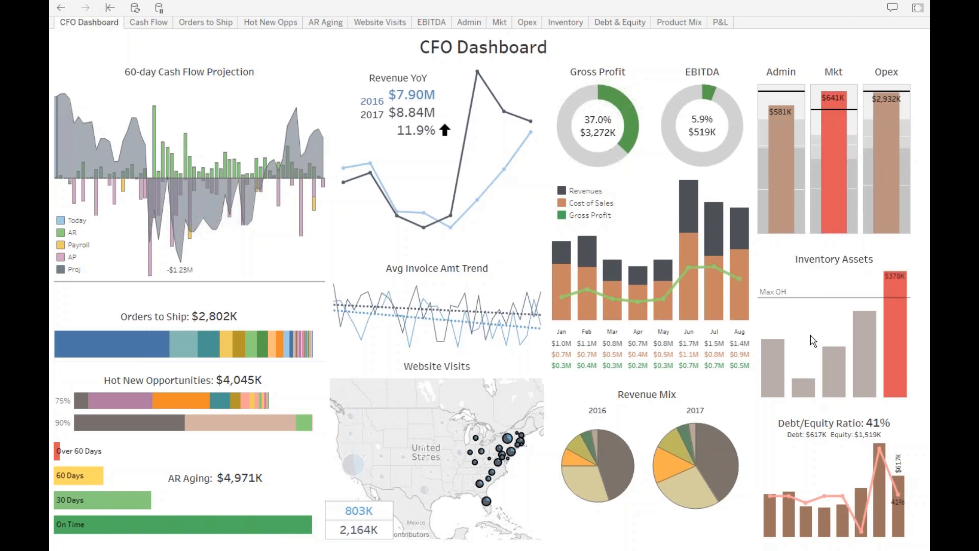
mouse_move(836, 334)
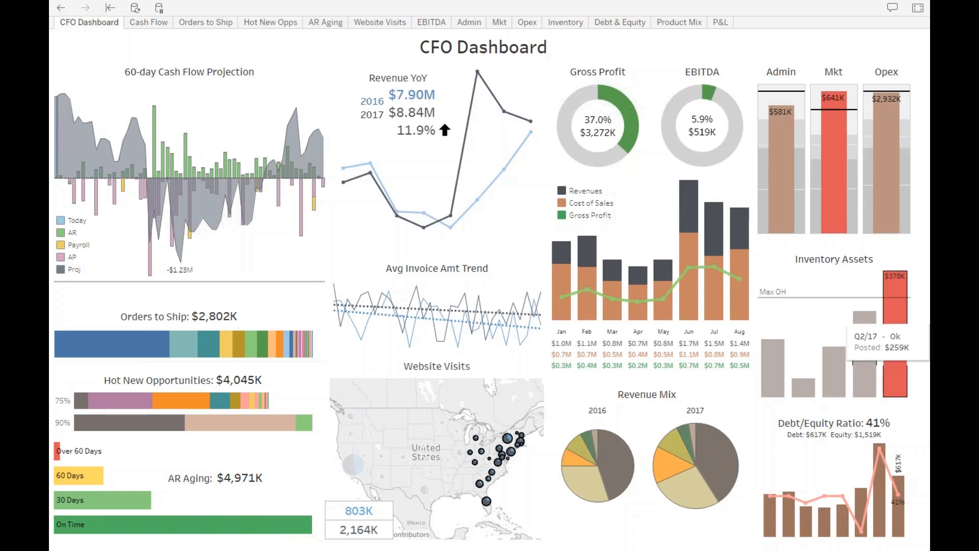
mouse_move(897, 329)
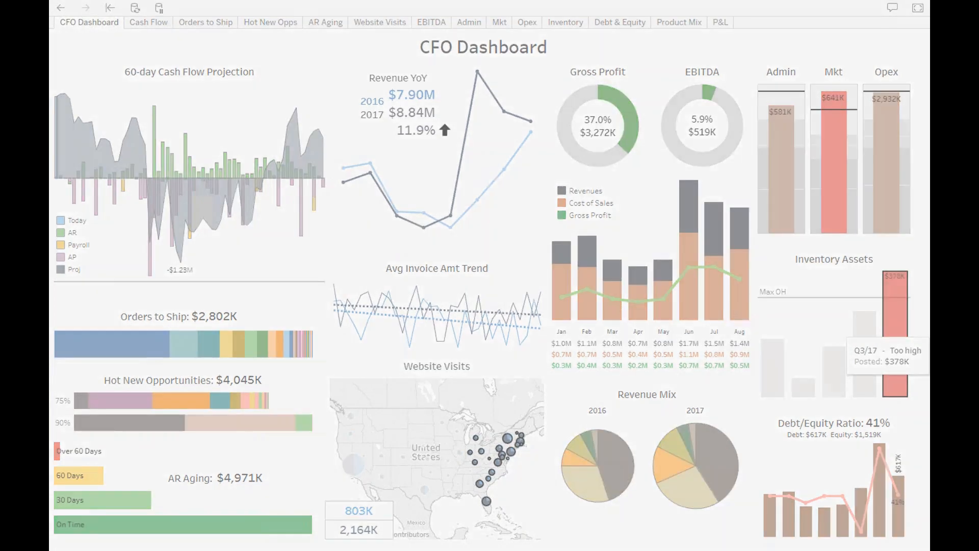
Step: Review the Q3/17 Inventory Assets detail sheet, then return to the CFO Dashboard overview
left_click(564, 21)
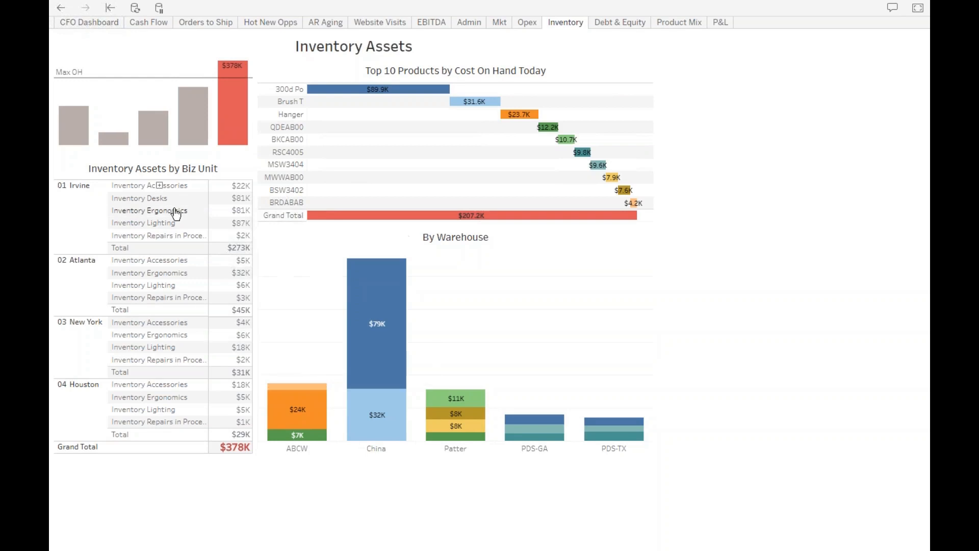
mouse_move(174, 229)
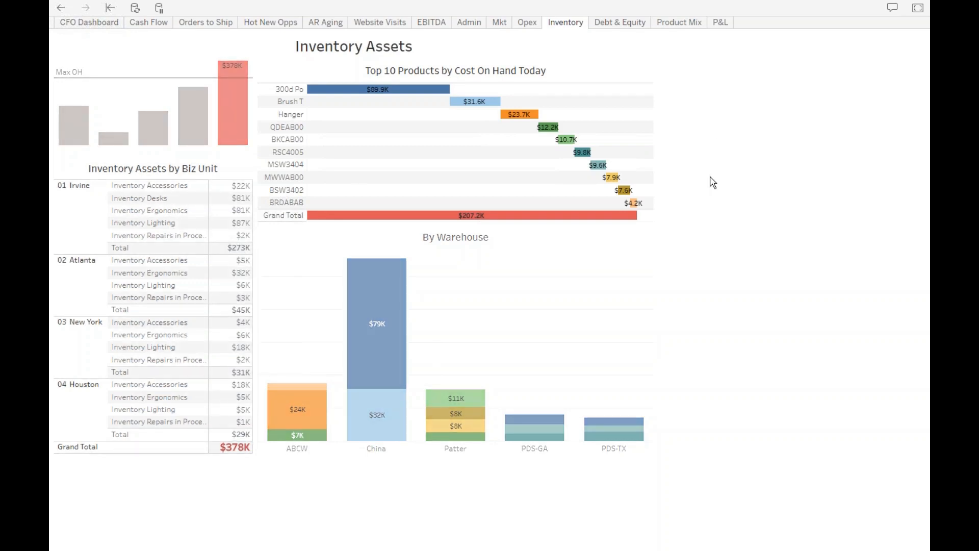
mouse_move(506, 60)
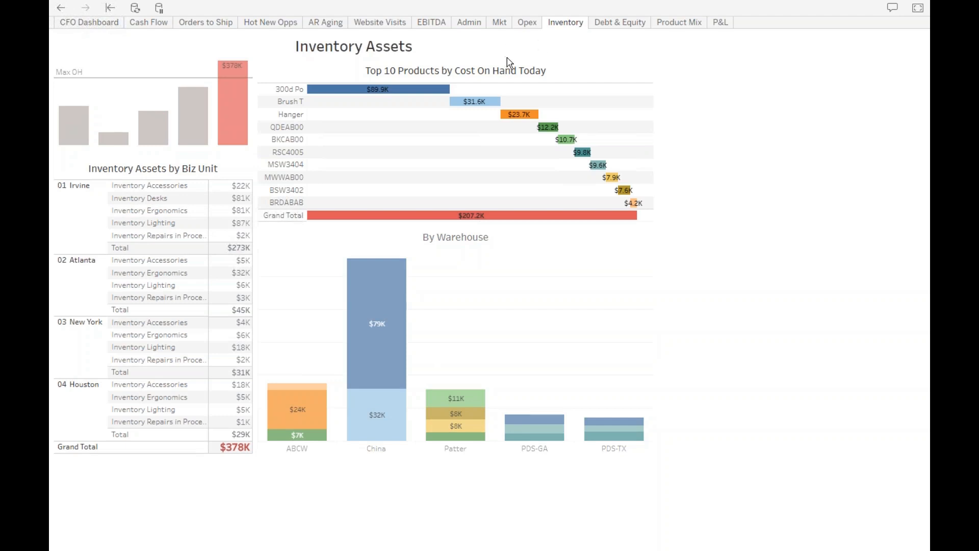
mouse_move(286, 67)
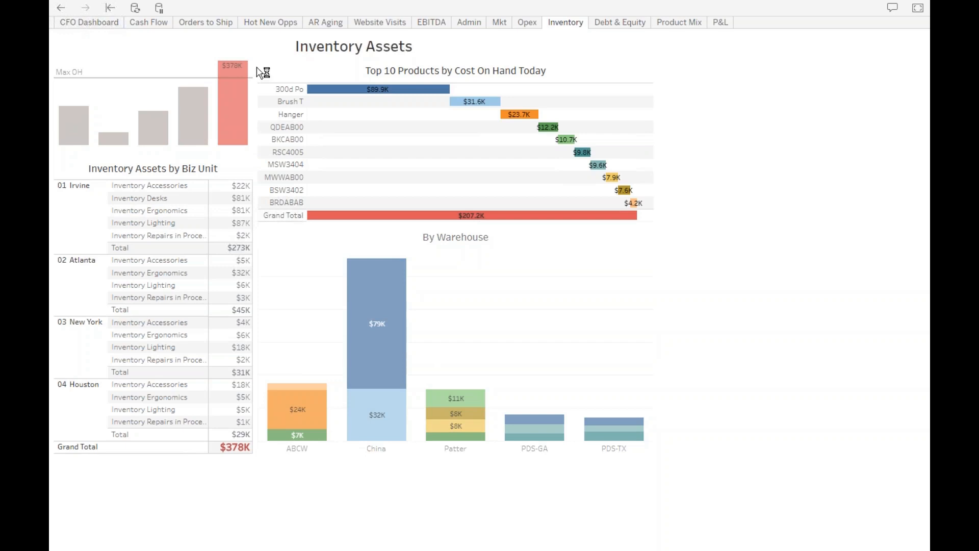
mouse_move(529, 357)
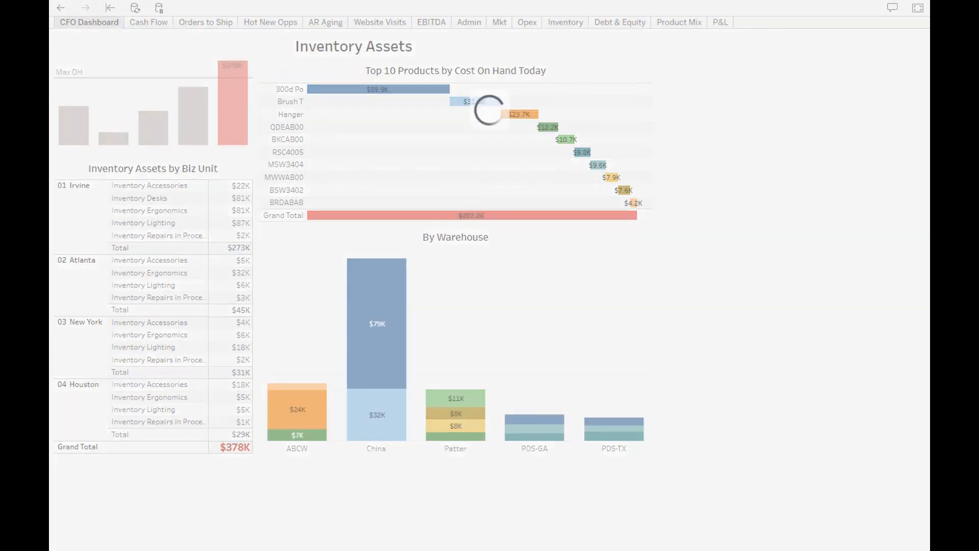
left_click(89, 21)
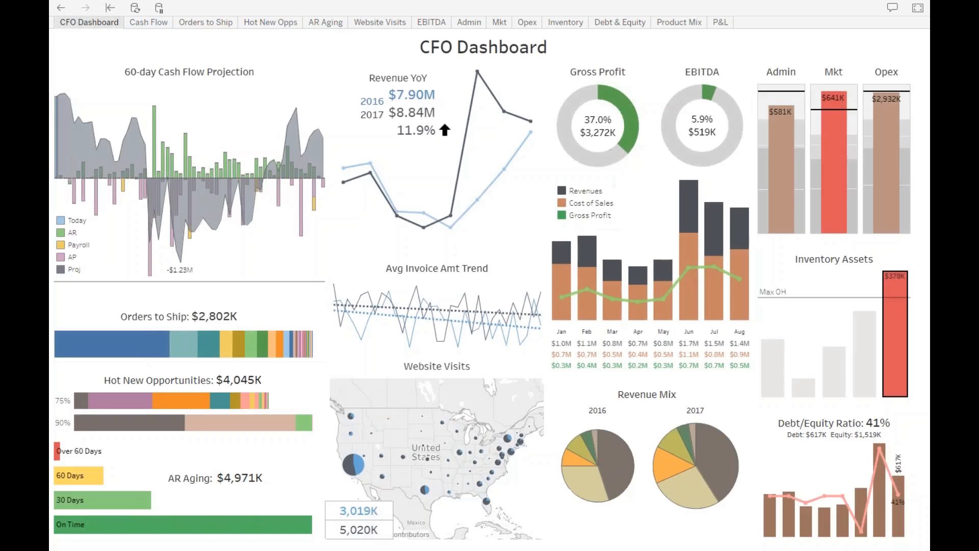